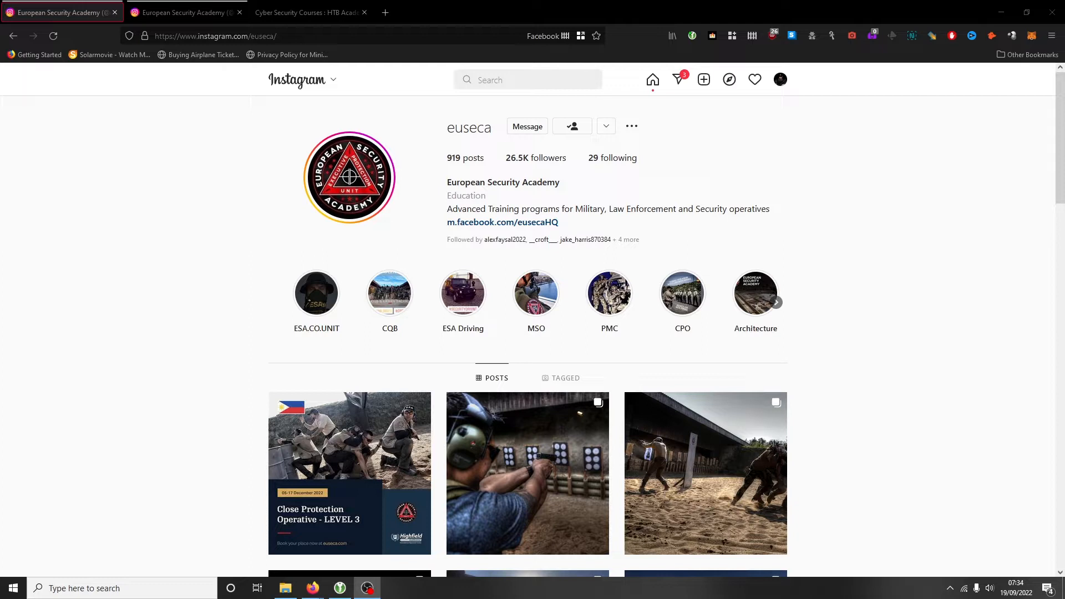
mouse_move(94, 494)
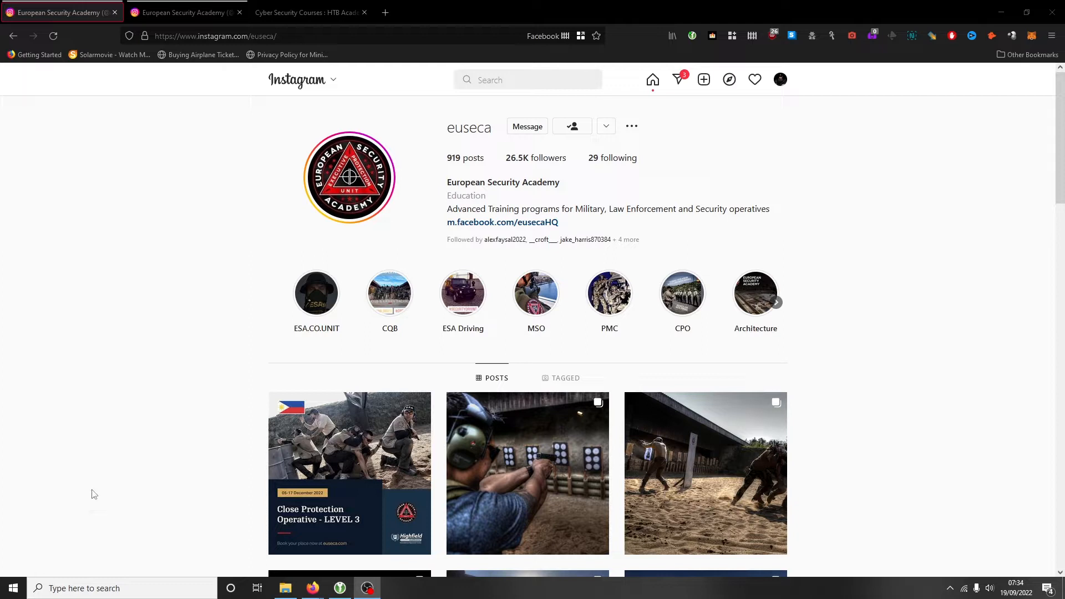
mouse_move(202, 264)
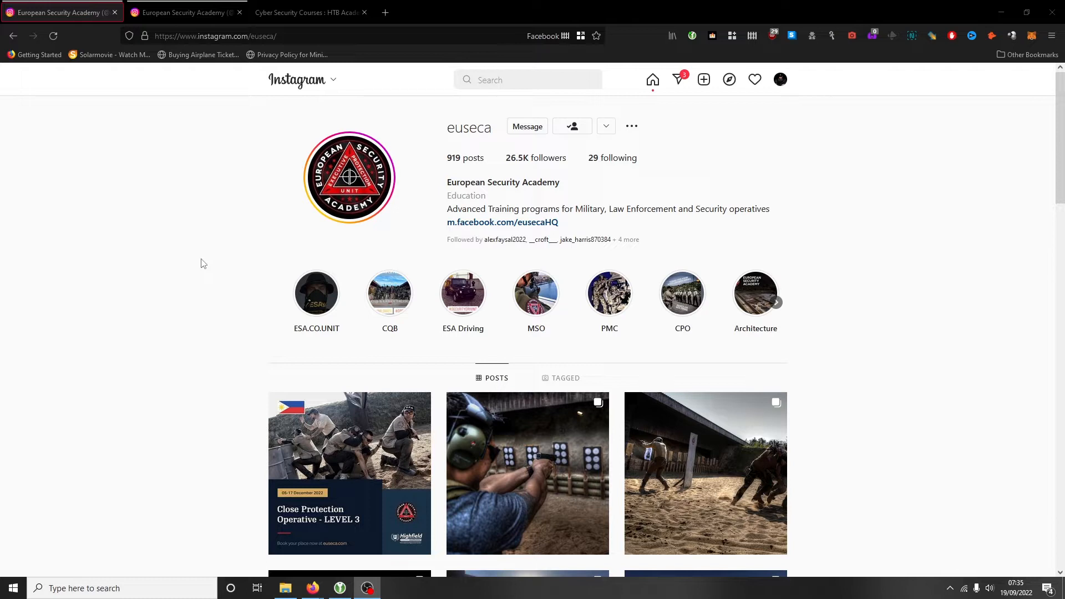
mouse_move(177, 213)
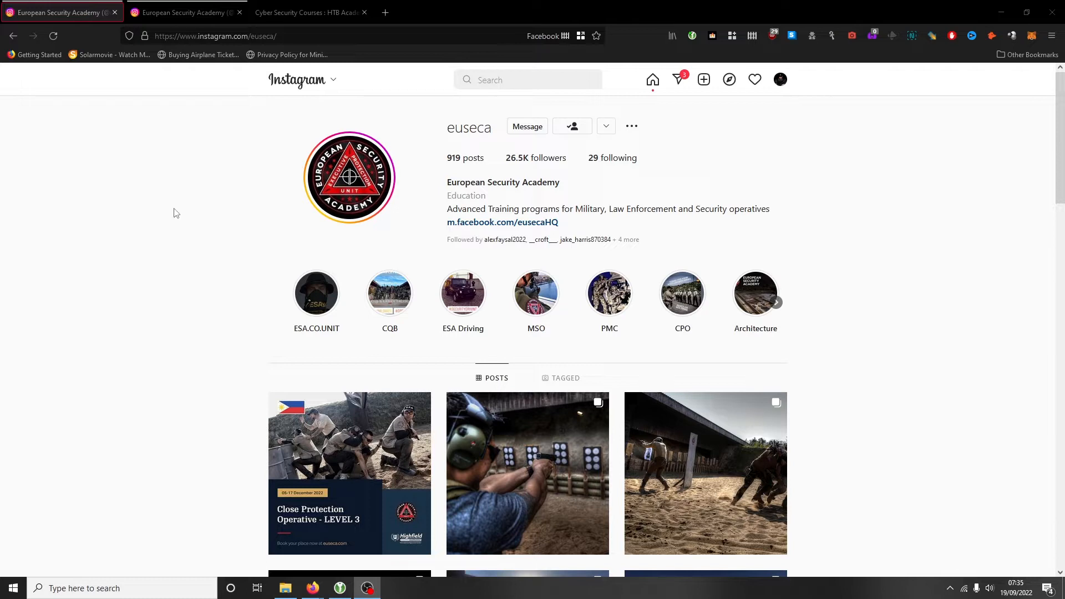
mouse_move(40, 198)
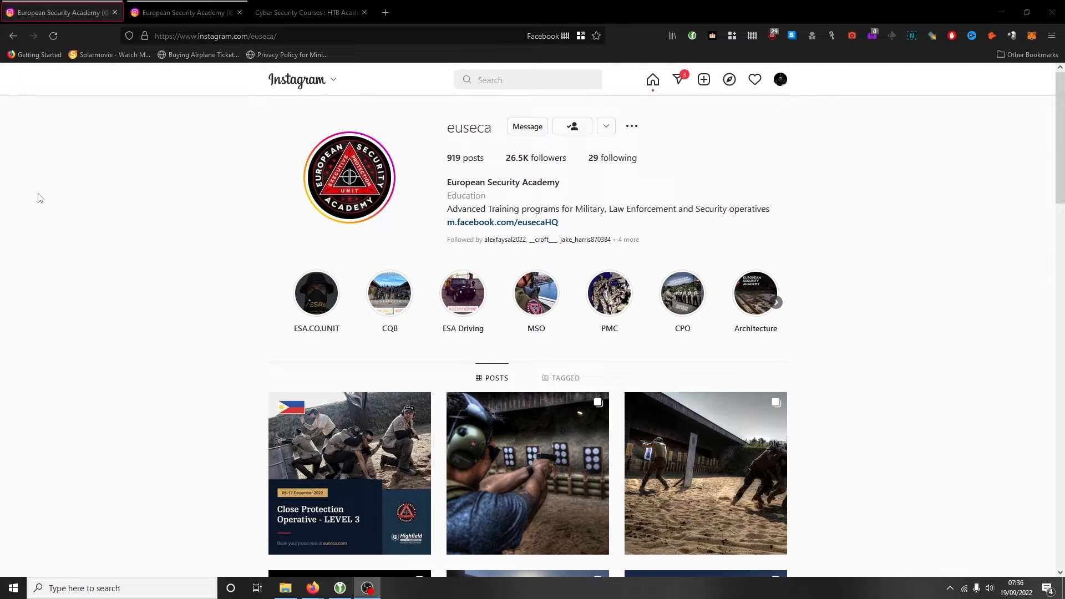
mouse_move(713, 282)
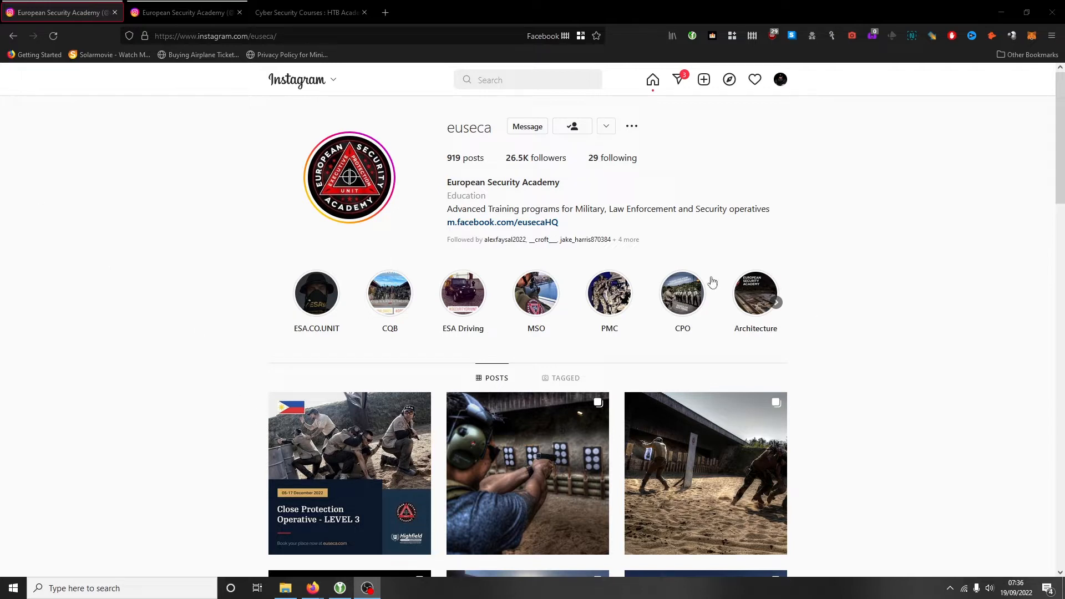
mouse_move(156, 193)
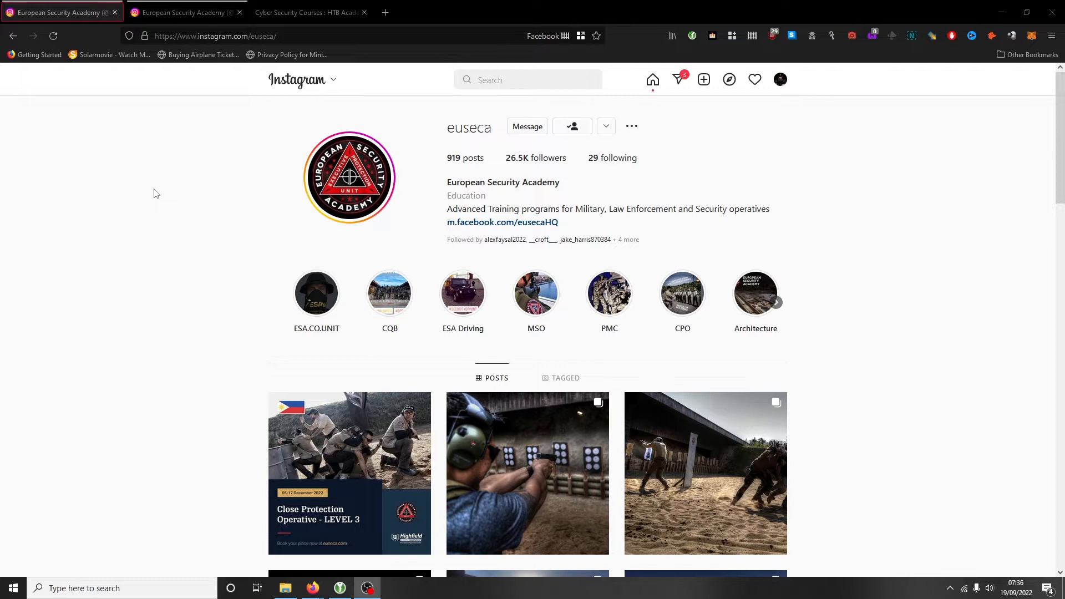
mouse_move(79, 169)
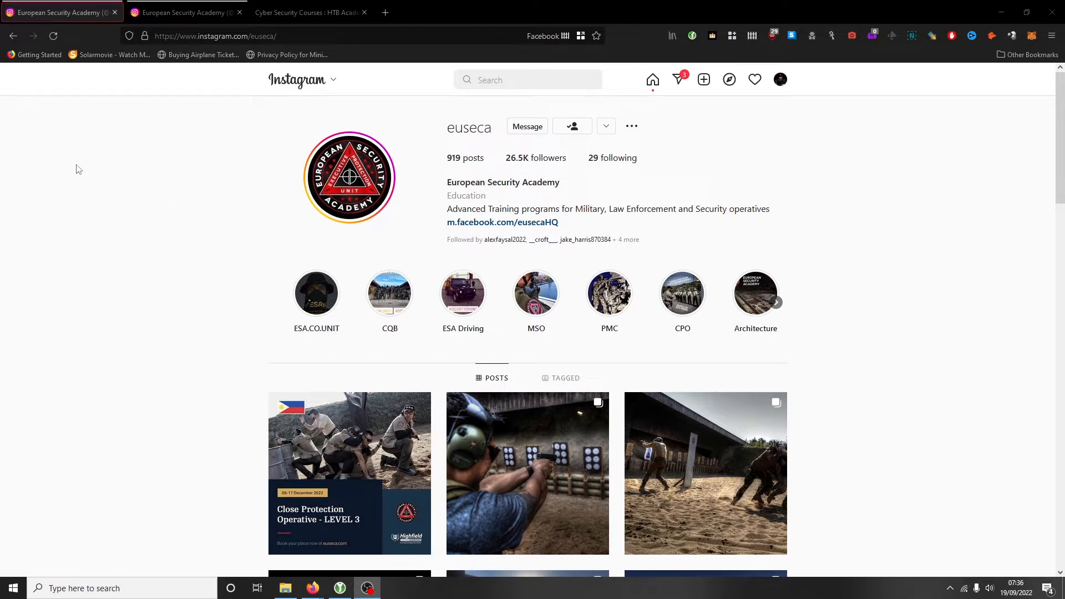
right_click(78, 169)
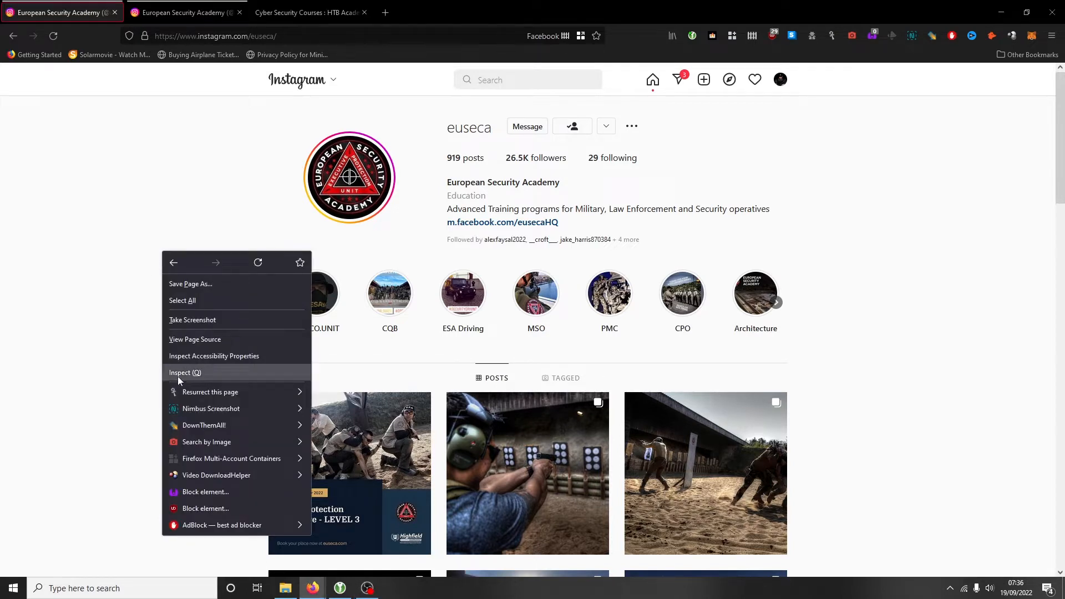
left_click(180, 373)
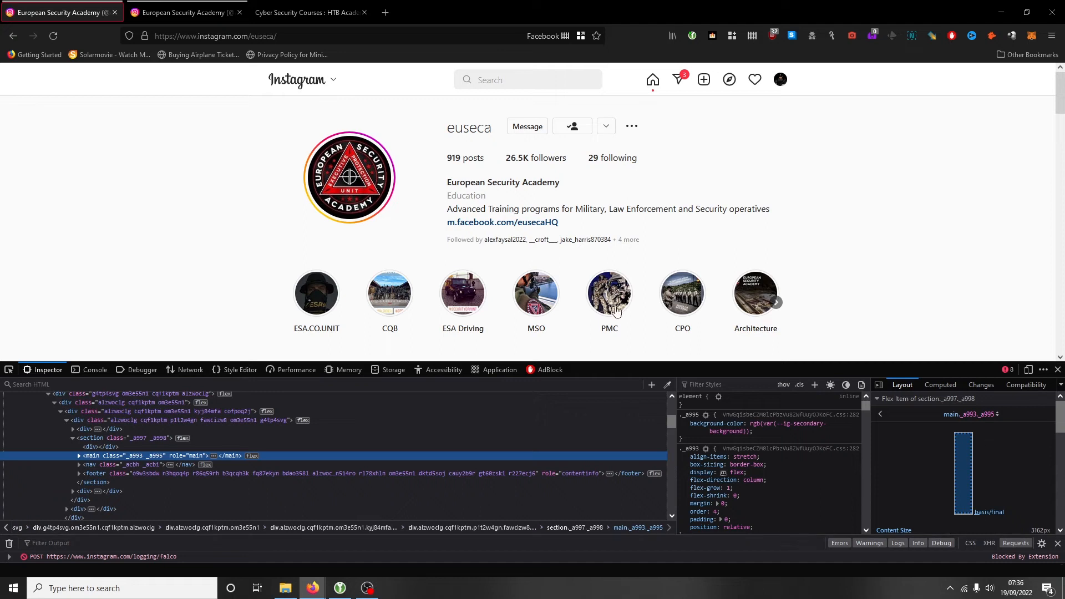
mouse_move(136, 274)
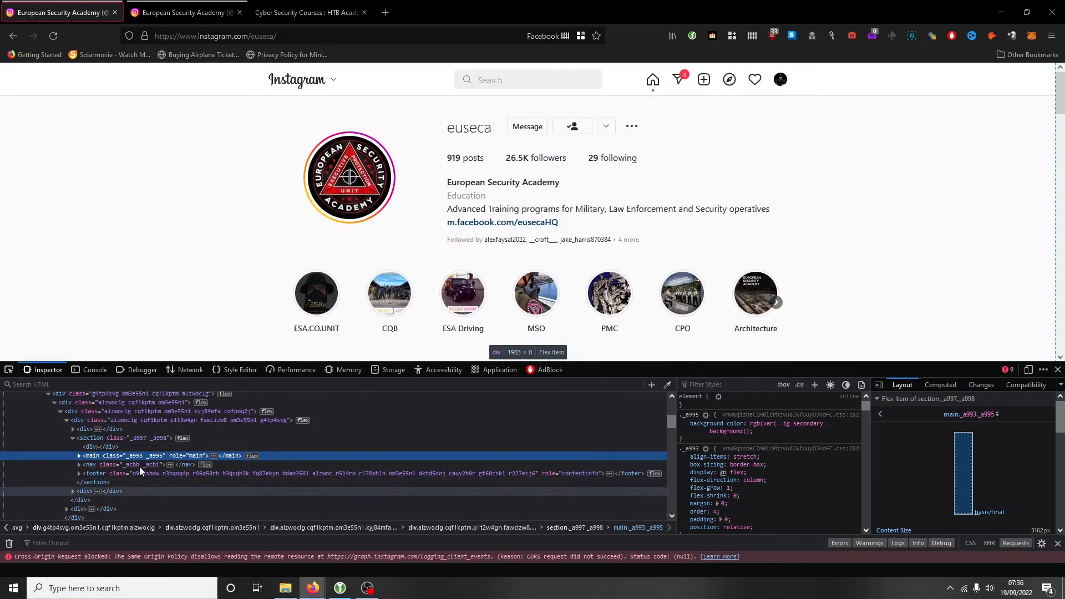
mouse_move(105, 295)
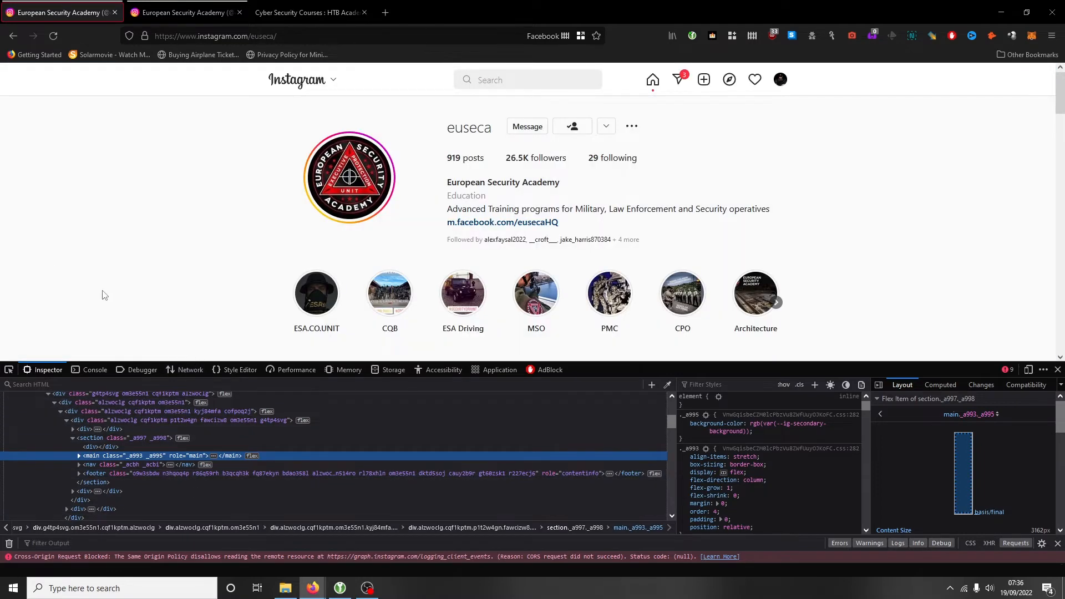
Show the Network panel and review the profile page's requests, domains, statuses and blocked trackers.
left_click(191, 370)
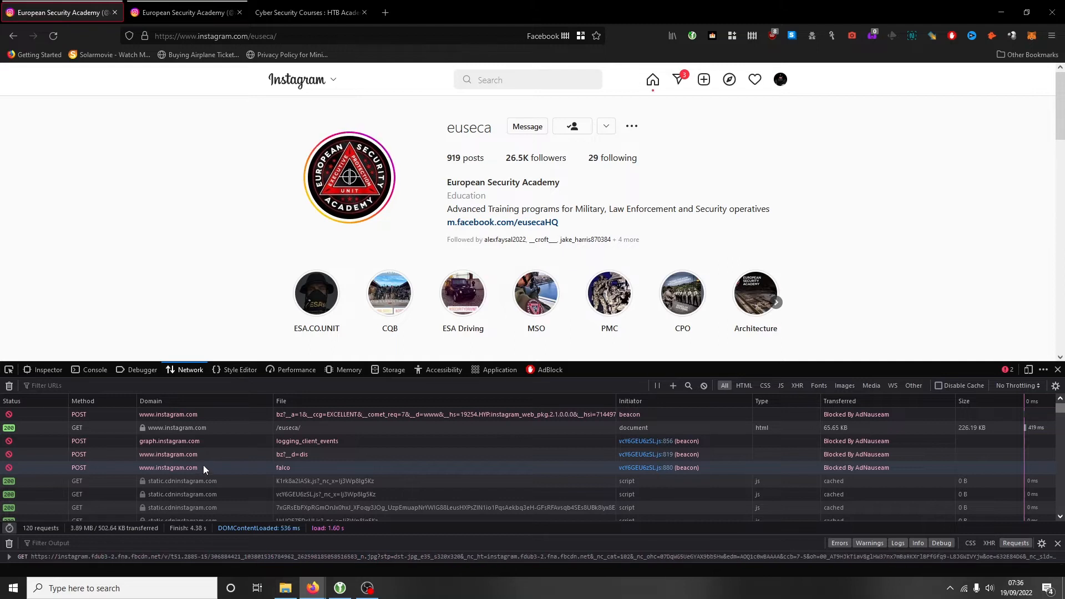
mouse_move(468, 438)
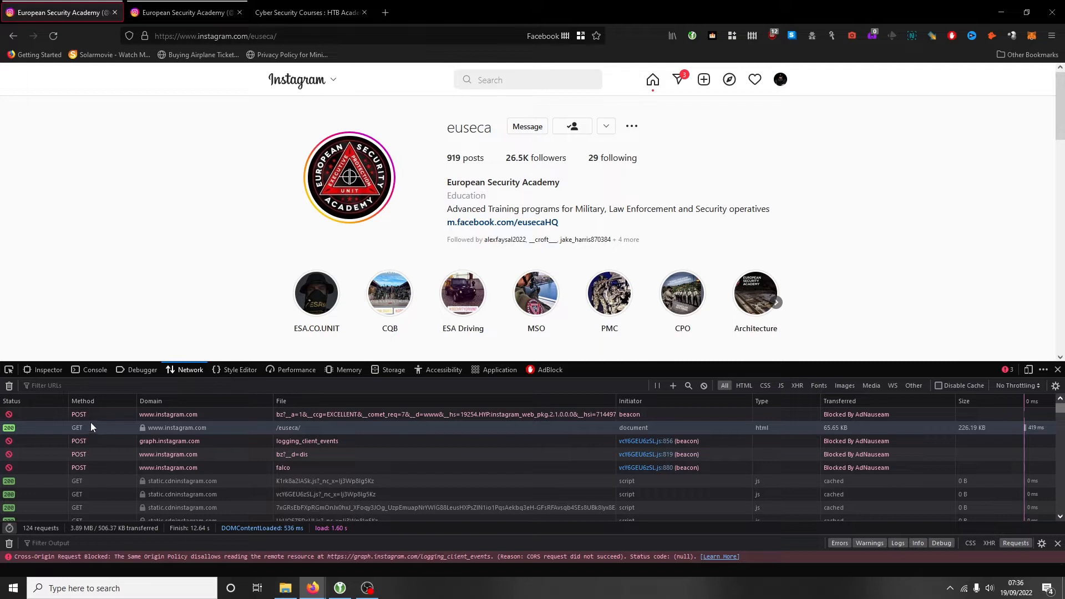
mouse_move(194, 439)
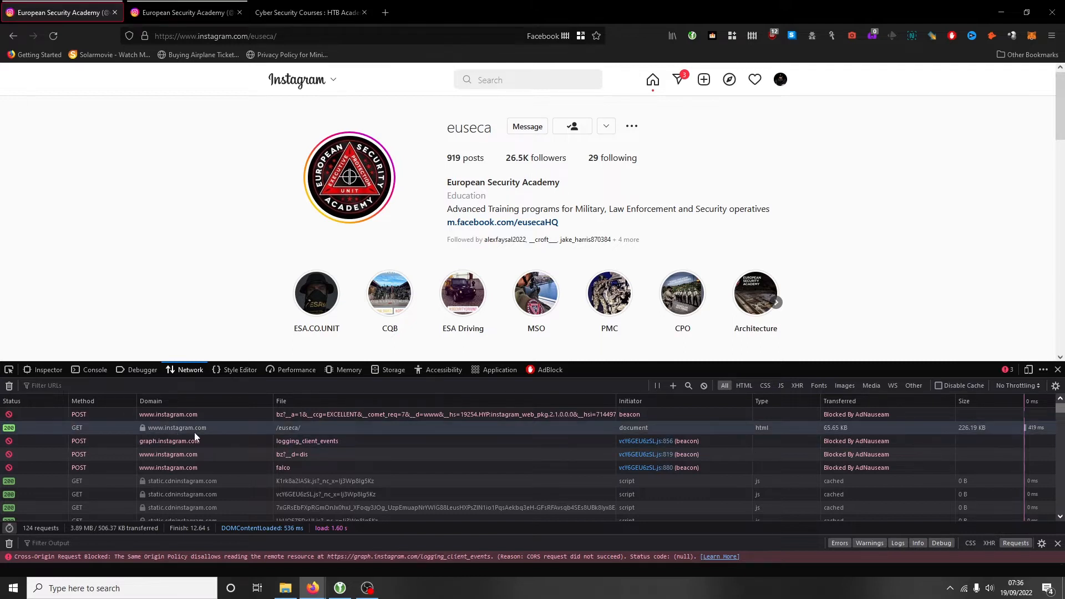
mouse_move(161, 436)
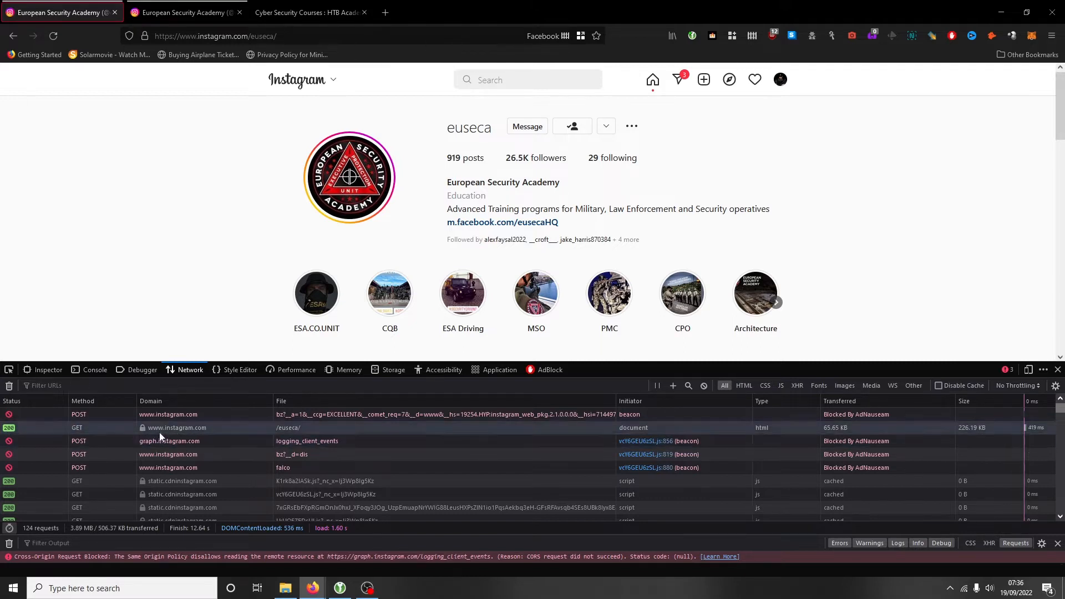
mouse_move(221, 435)
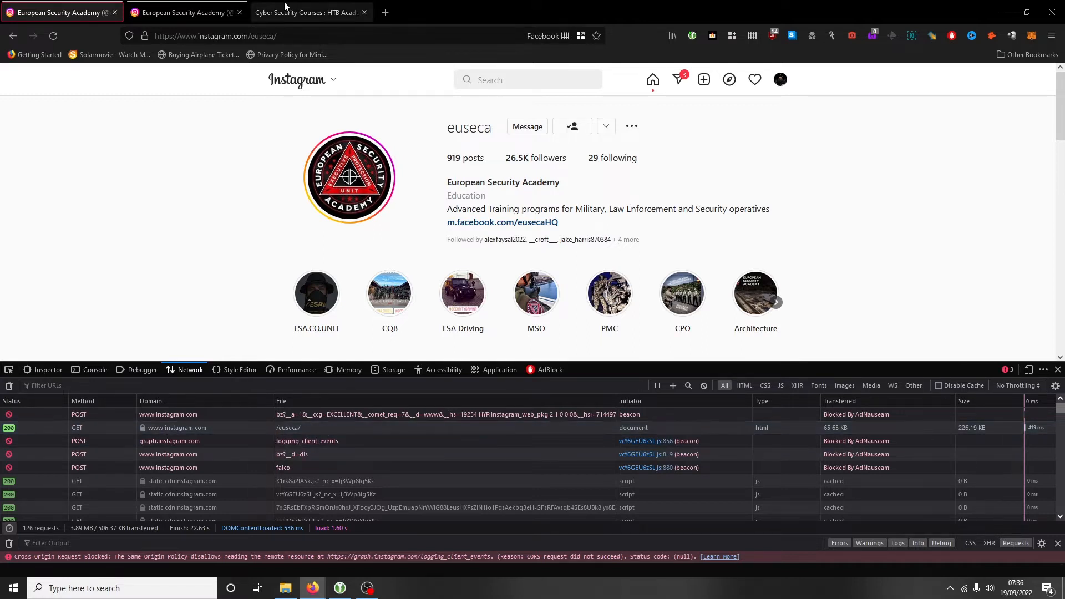
left_click(238, 36)
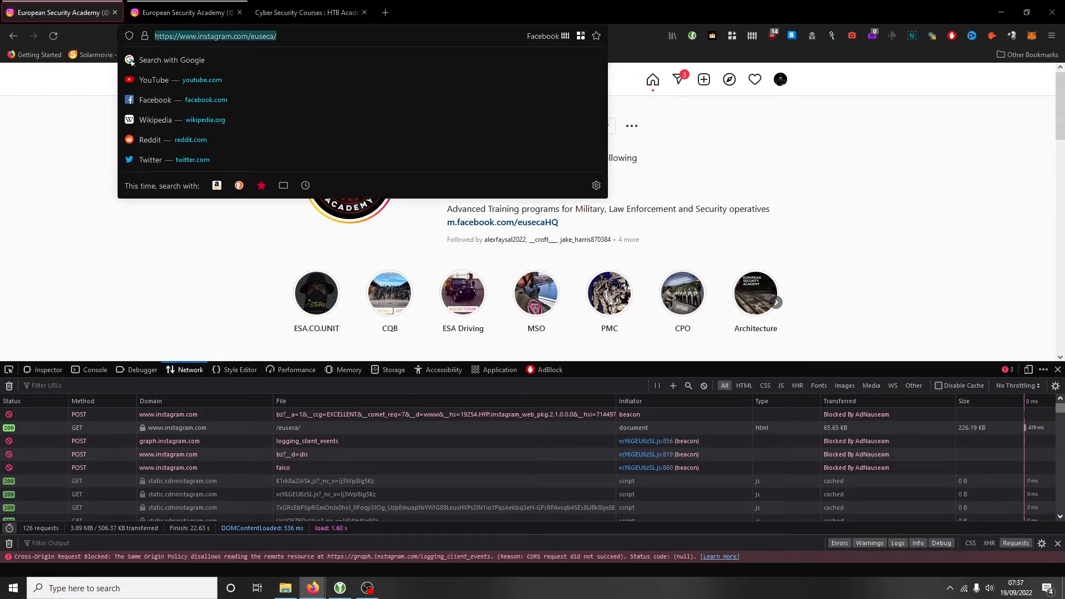
mouse_move(178, 287)
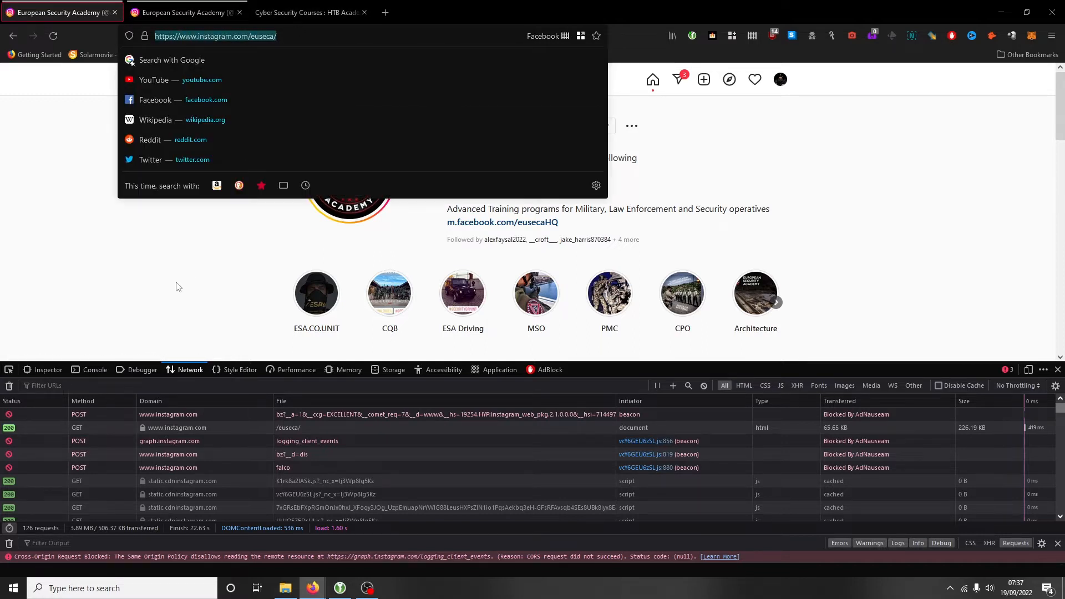
left_click(179, 287)
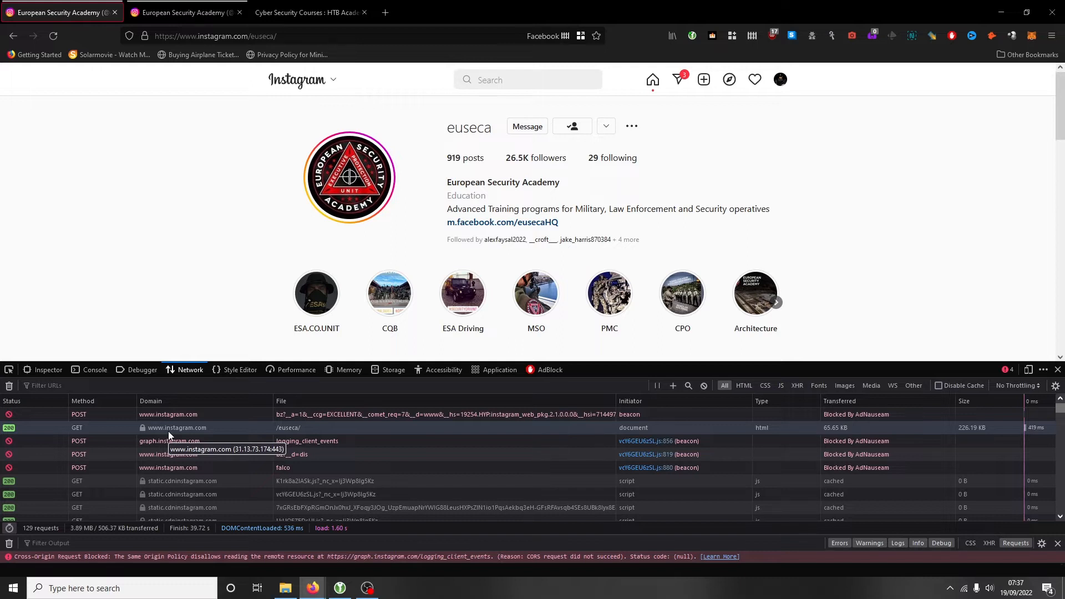
mouse_move(188, 434)
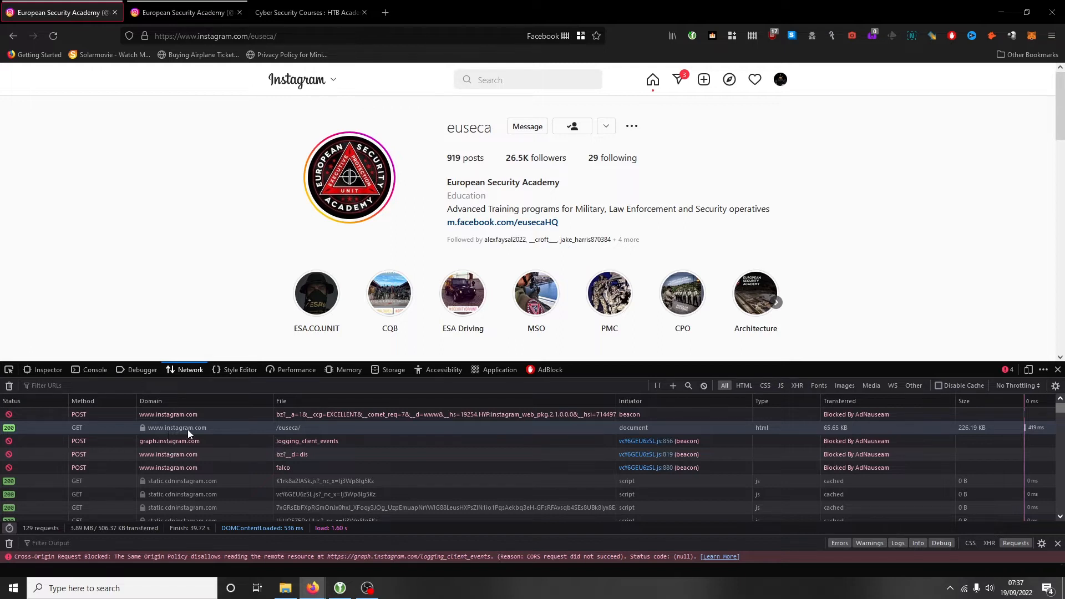
mouse_move(157, 435)
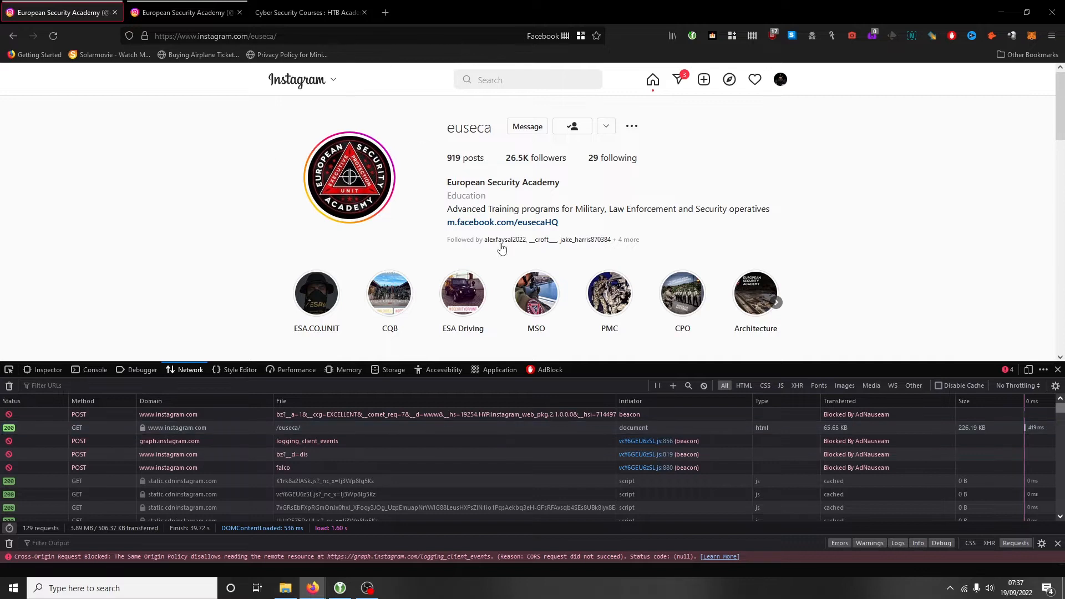
mouse_move(184, 260)
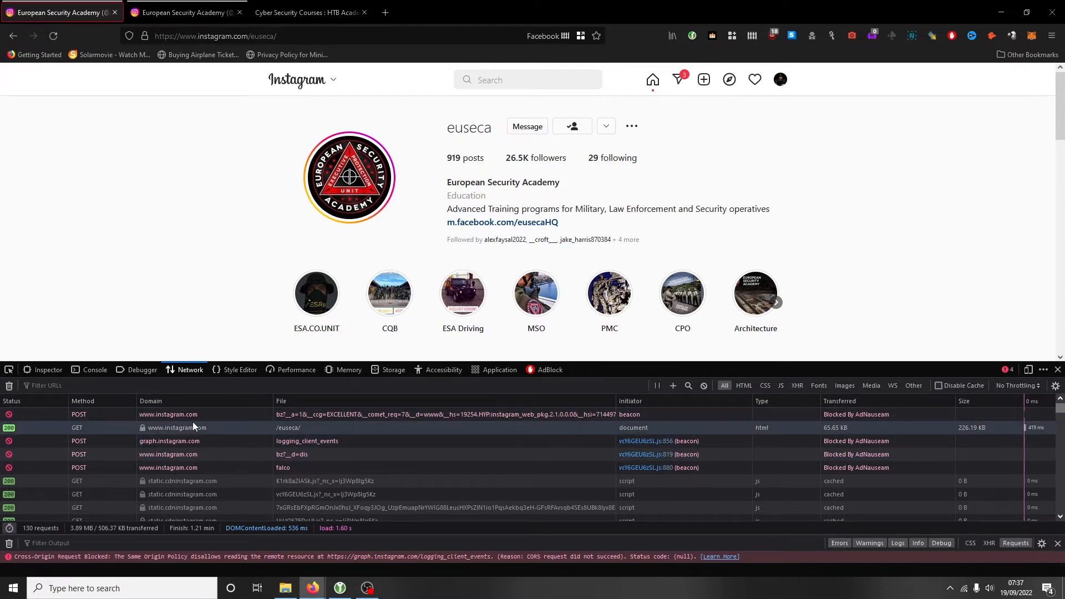
mouse_move(684, 432)
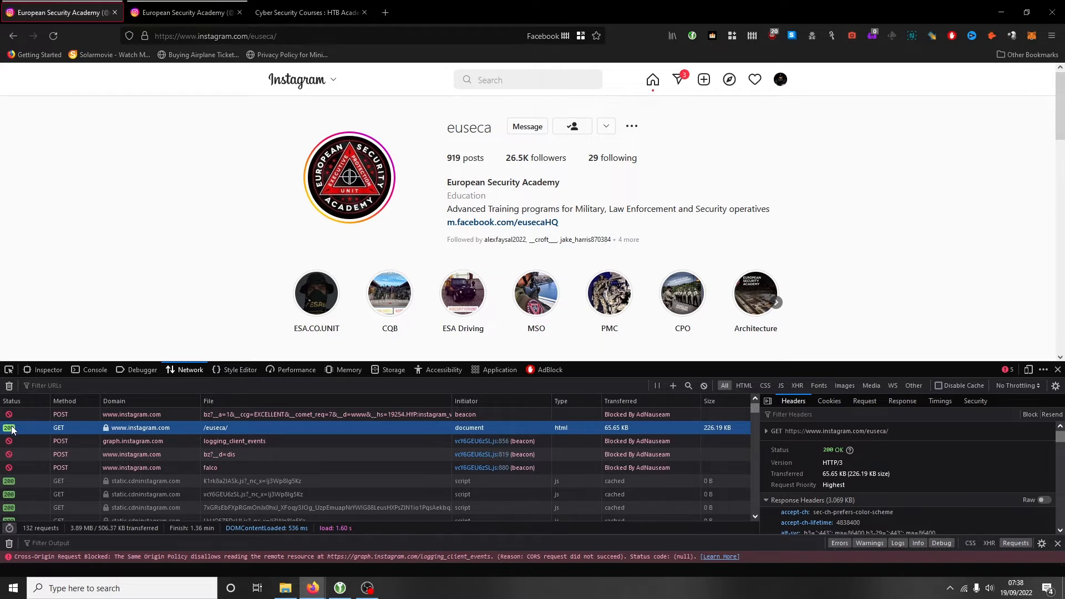
mouse_move(12, 430)
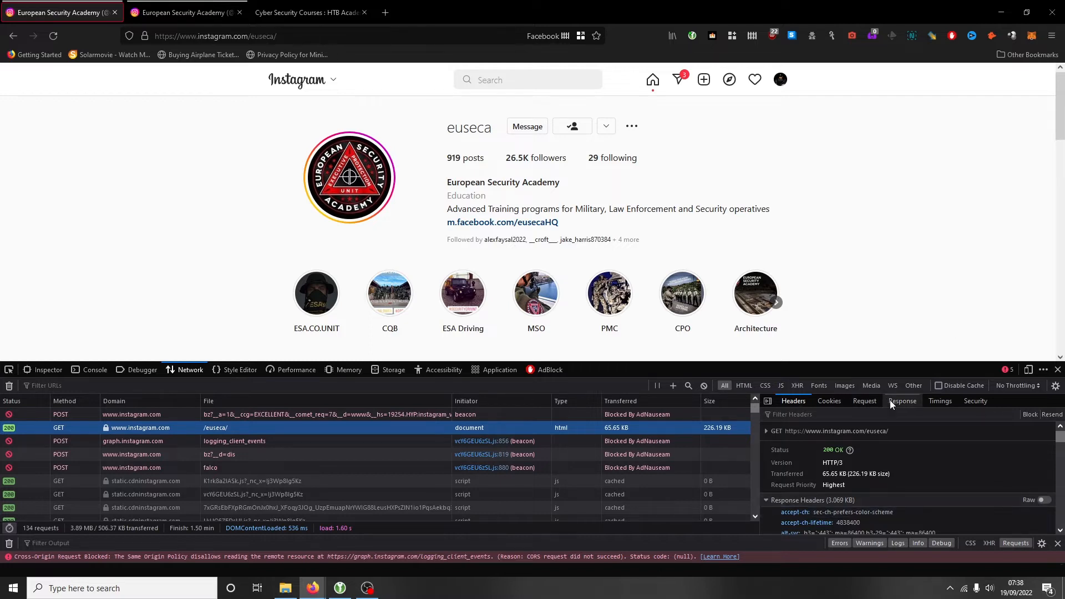
mouse_move(905, 407)
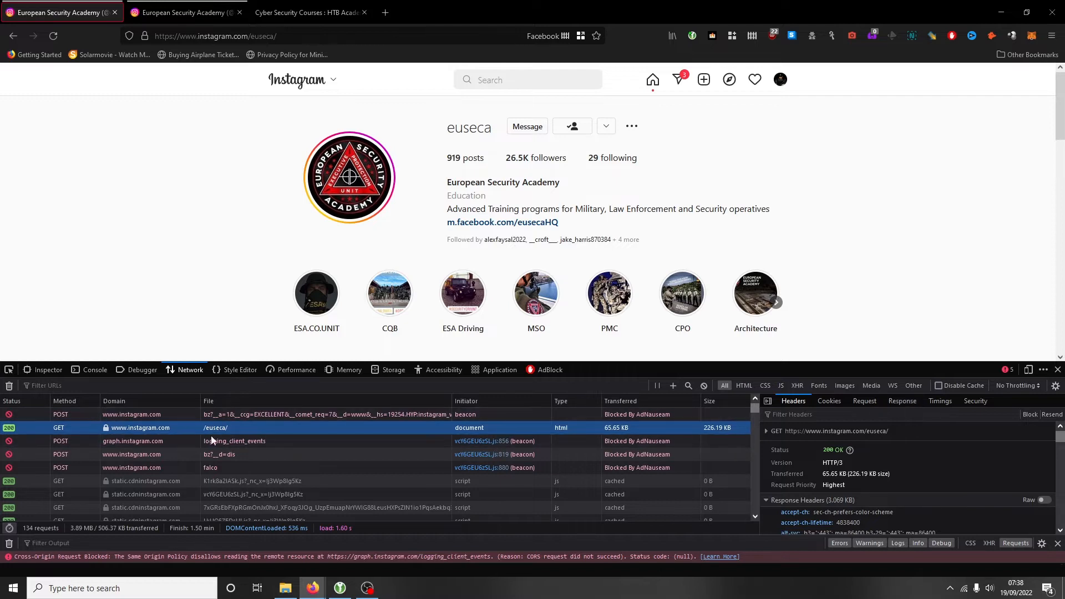
Show the raw HTML response of the GET /euseca/ document request.
left_click(903, 401)
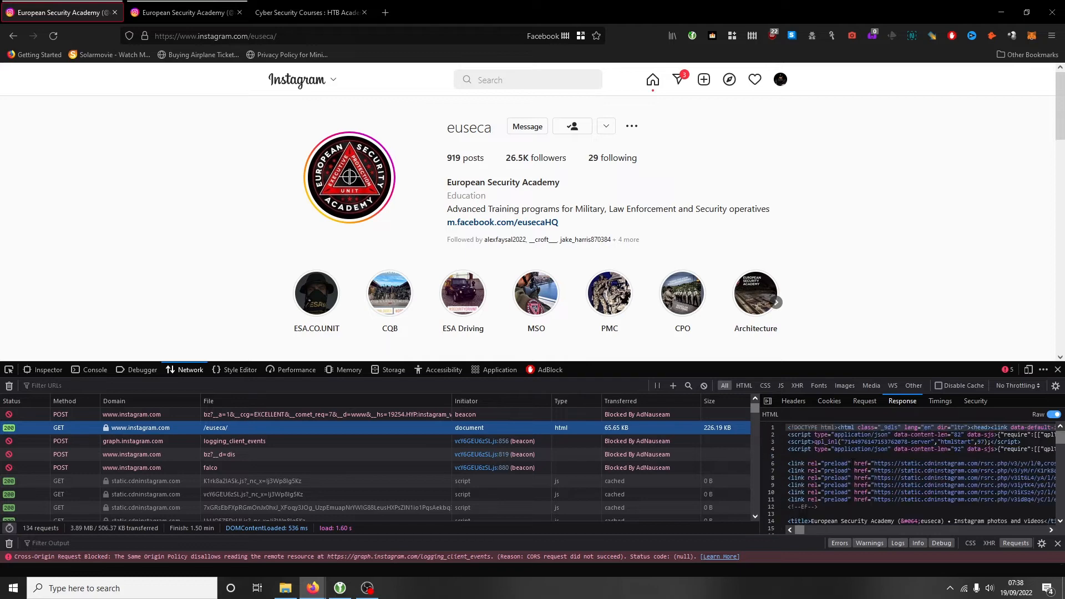
mouse_move(245, 176)
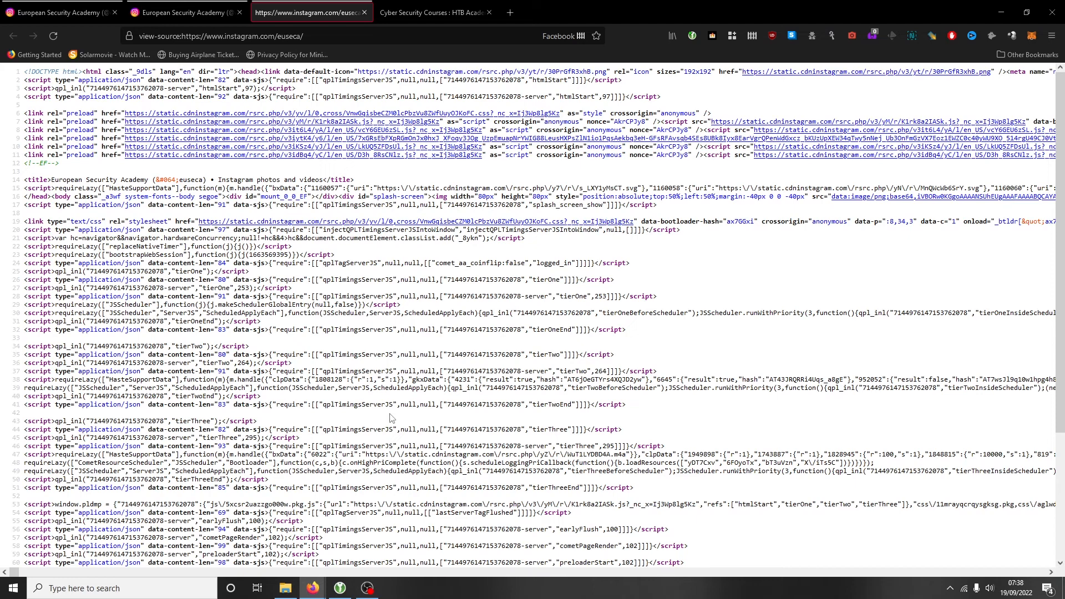
mouse_move(67, 12)
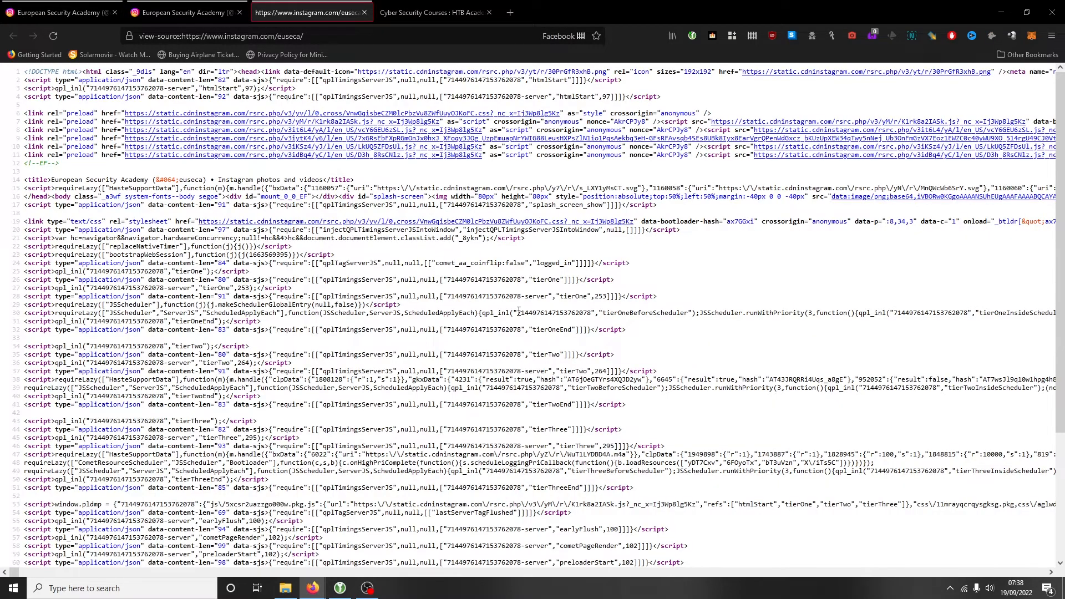
Back on the euseca profile tab, reopen Developer Tools with F12 on the Network panel.
left_click(183, 13)
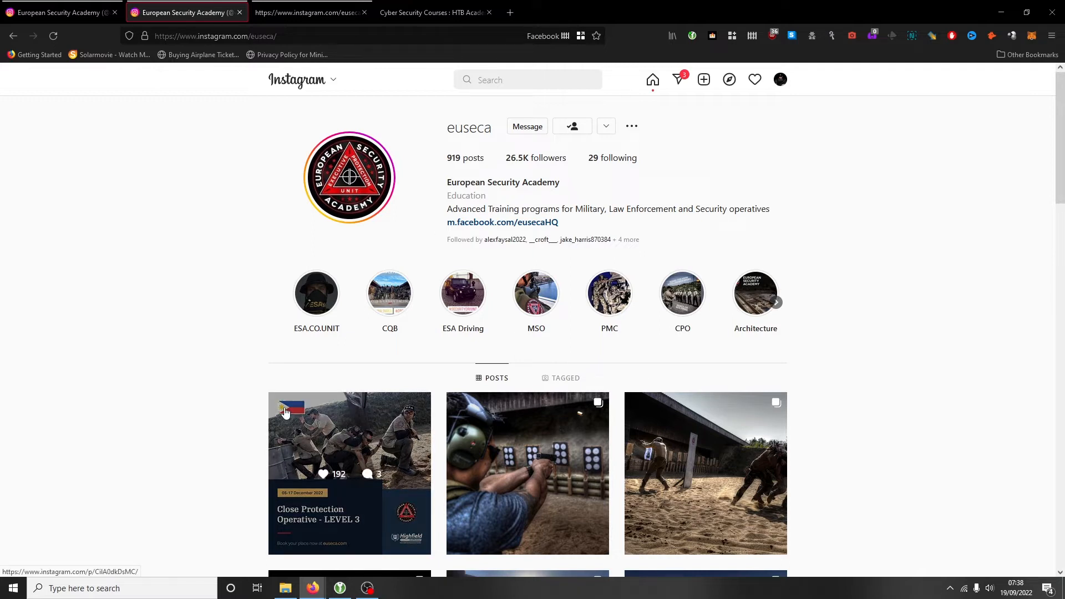
mouse_move(241, 388)
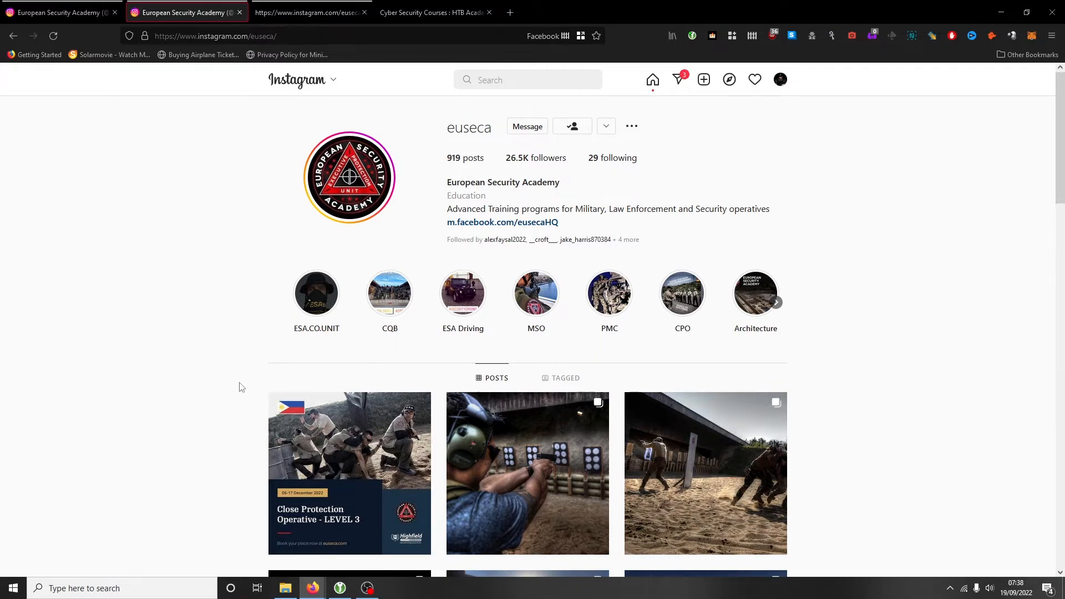
mouse_move(396, 158)
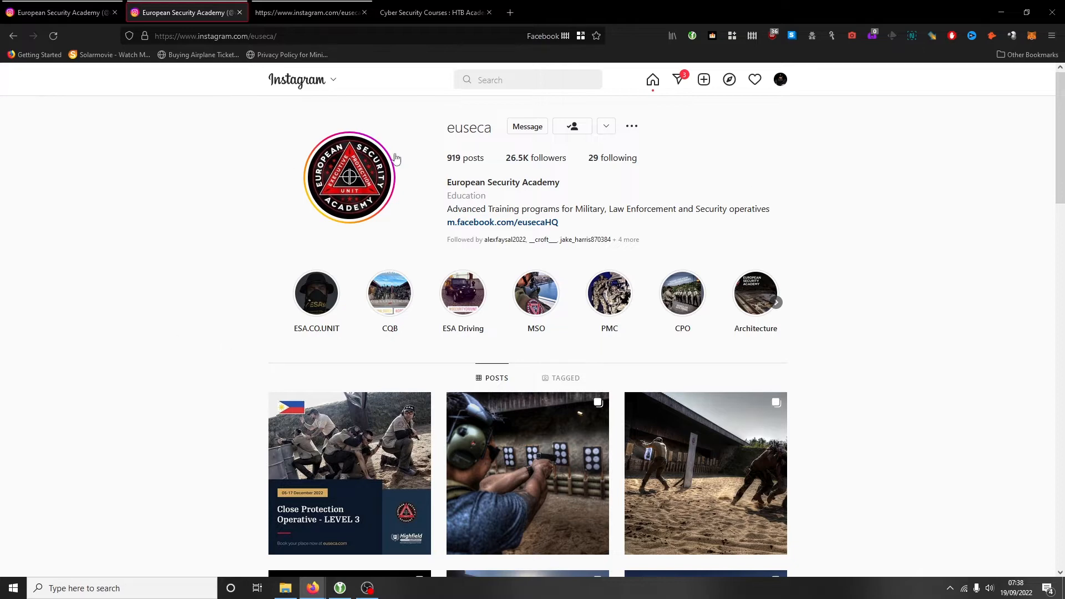
key("F12")
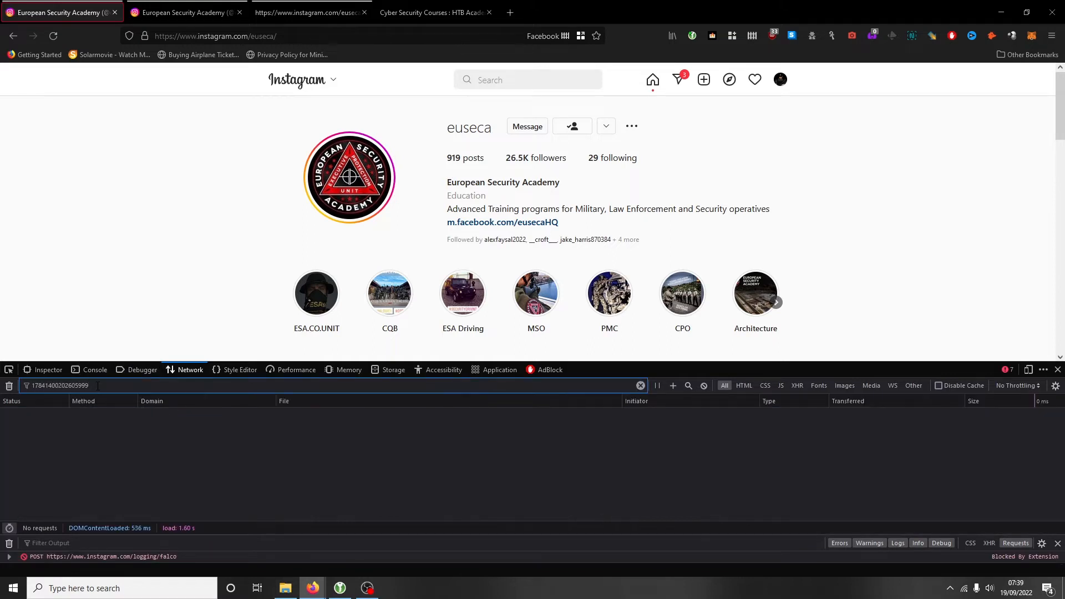
Filter network requests to api/v1 and show the web_profile_info request's JSON response.
left_click(641, 386)
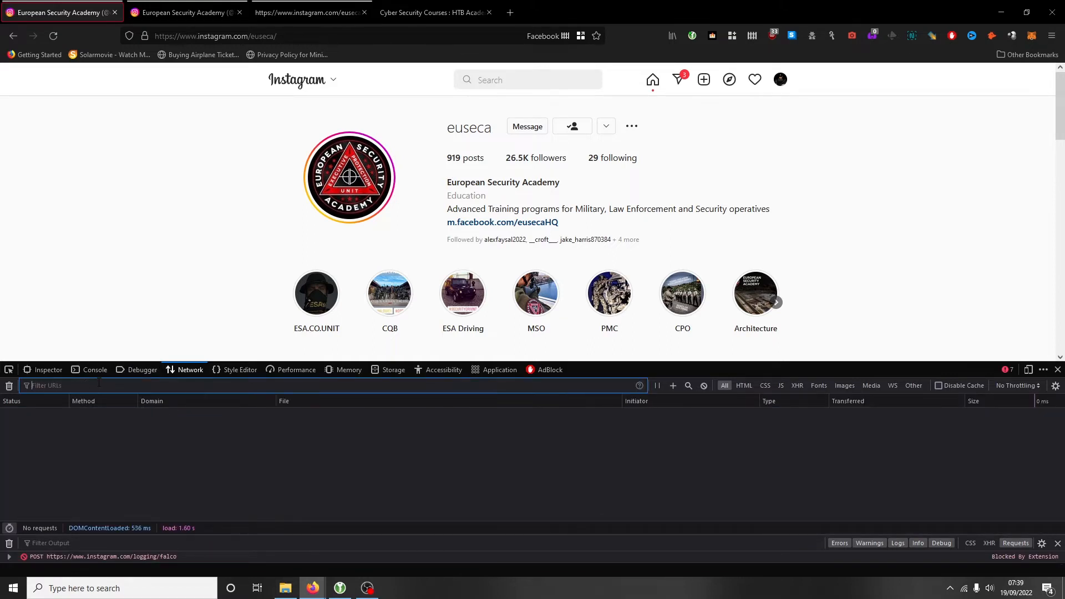
type("api/v1")
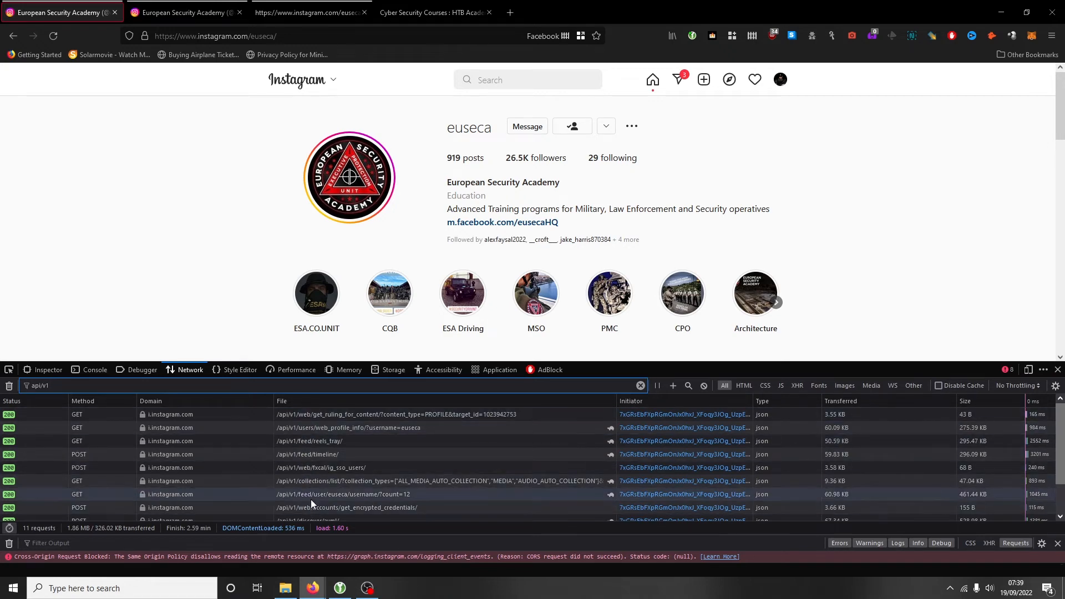
left_click(313, 494)
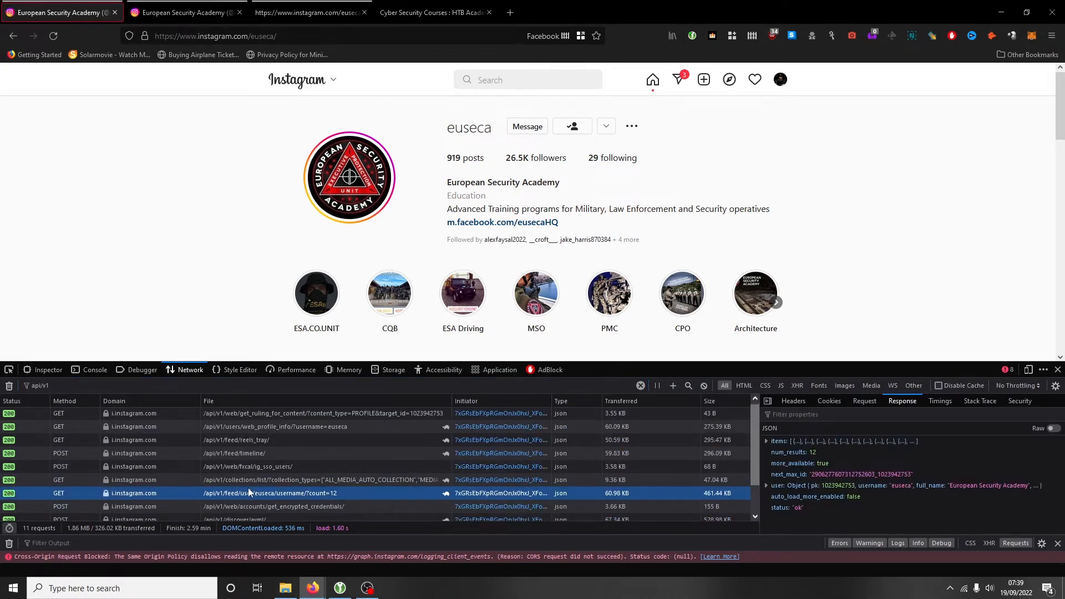
scroll("down", 3)
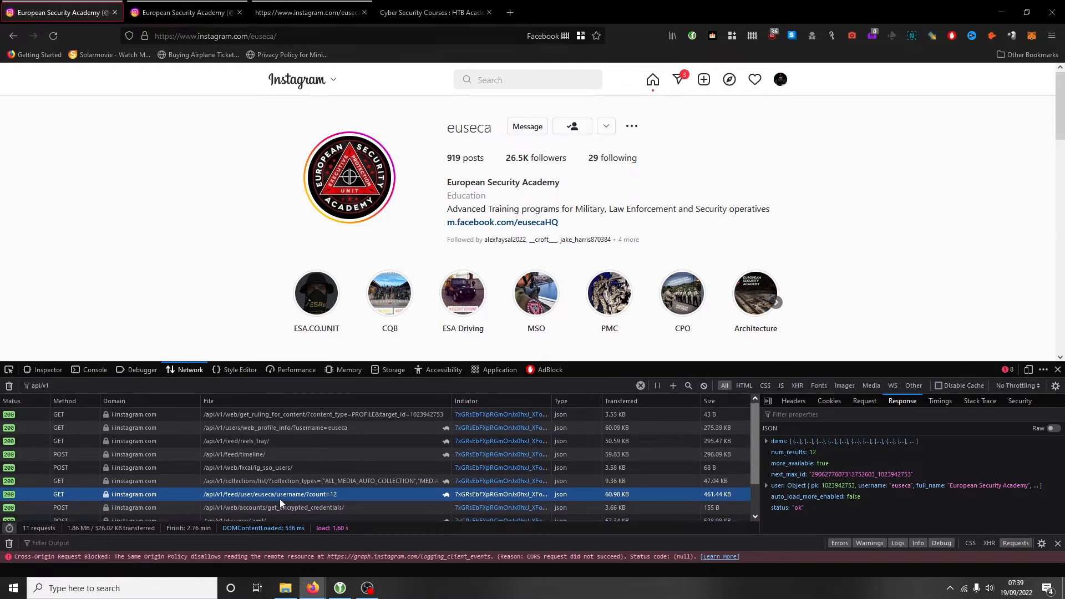
left_click(274, 428)
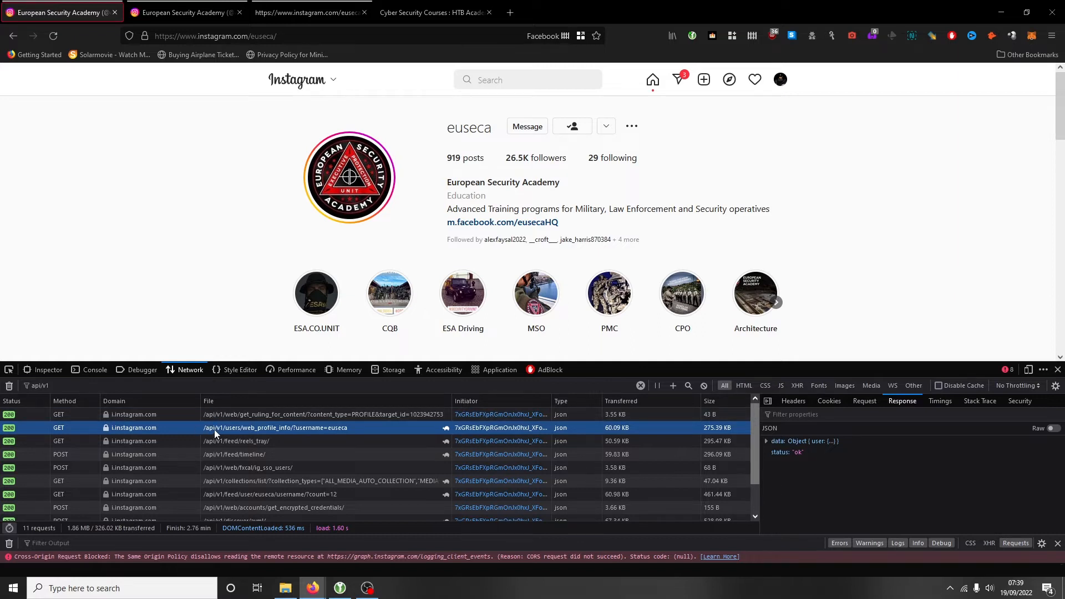
mouse_move(235, 427)
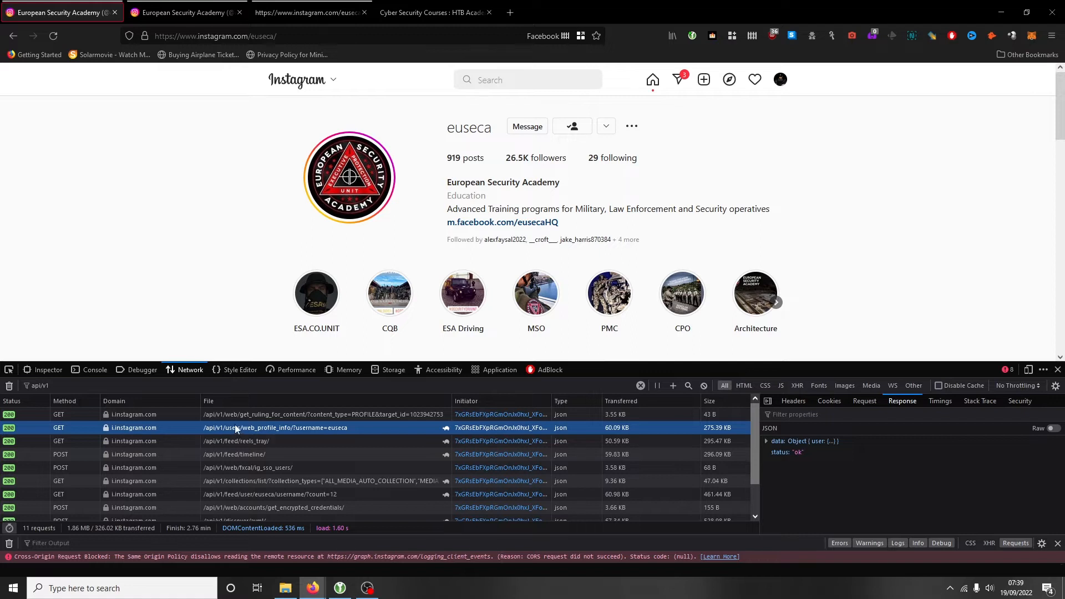
mouse_move(345, 435)
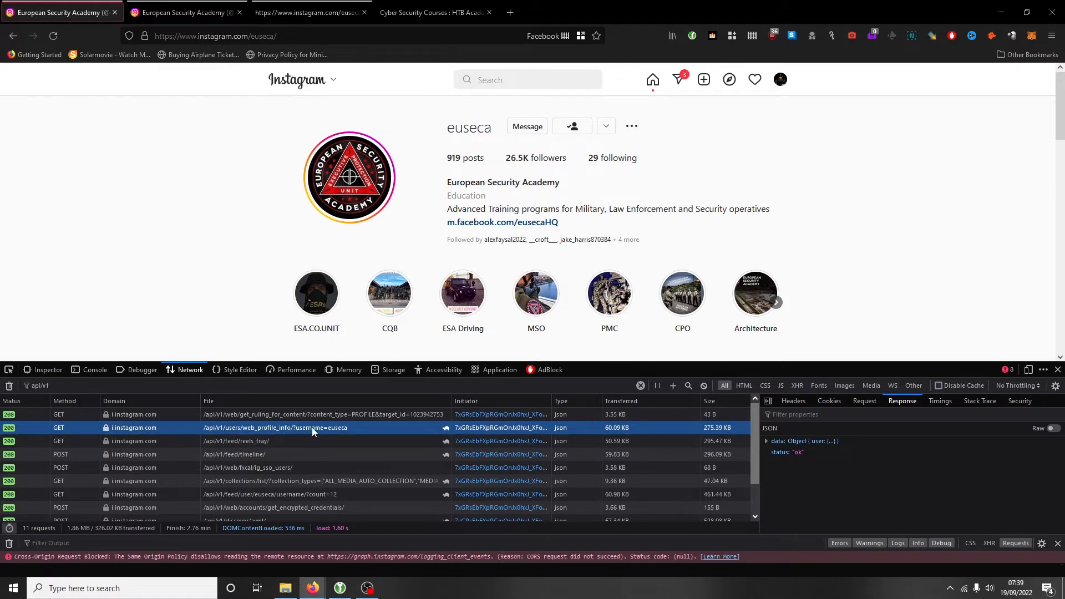
mouse_move(377, 429)
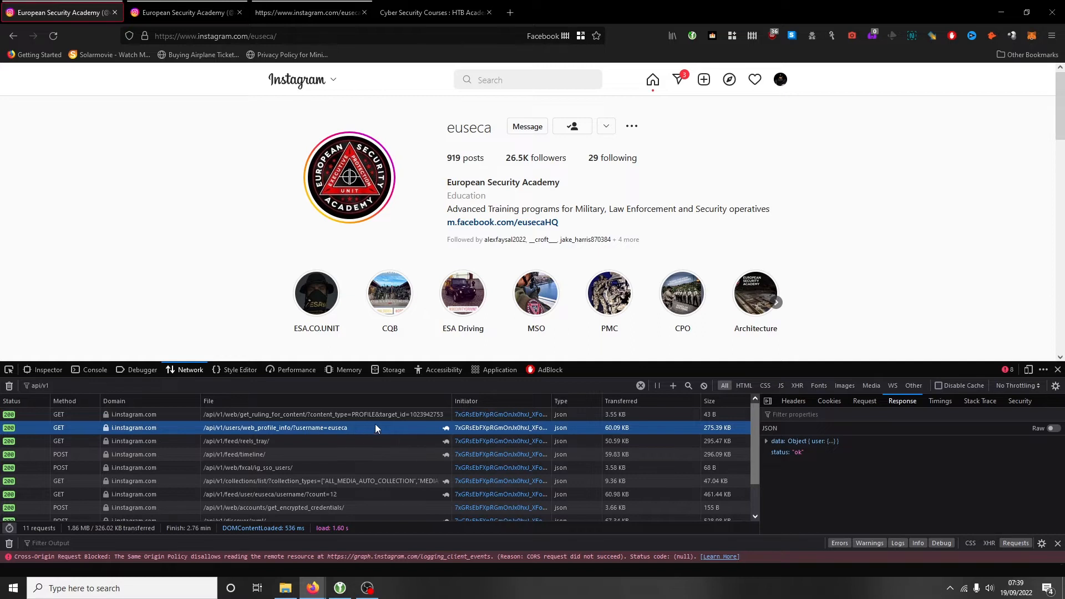
mouse_move(280, 436)
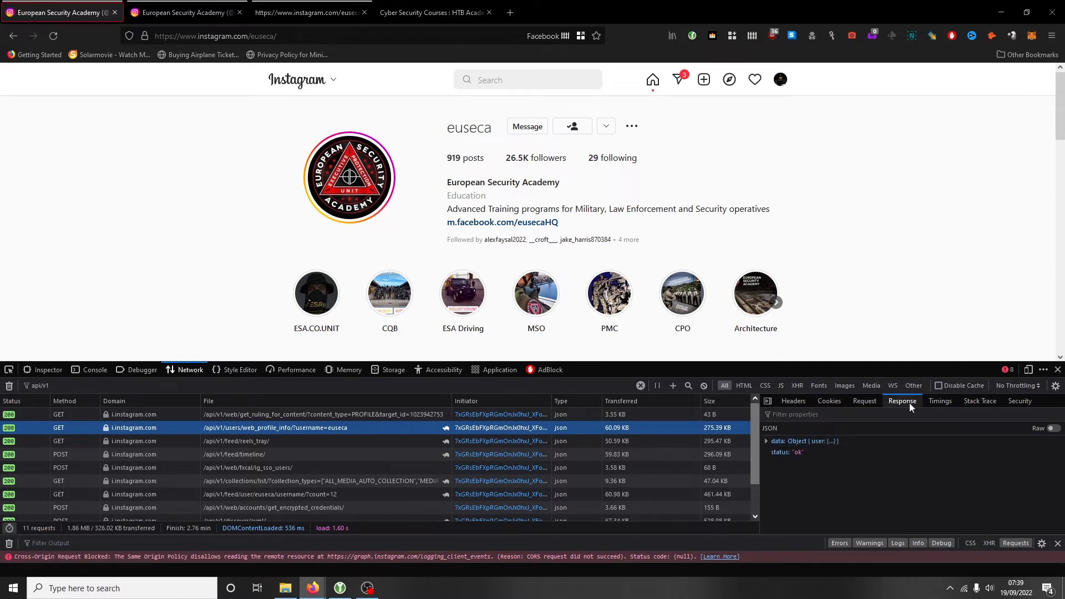
mouse_move(779, 430)
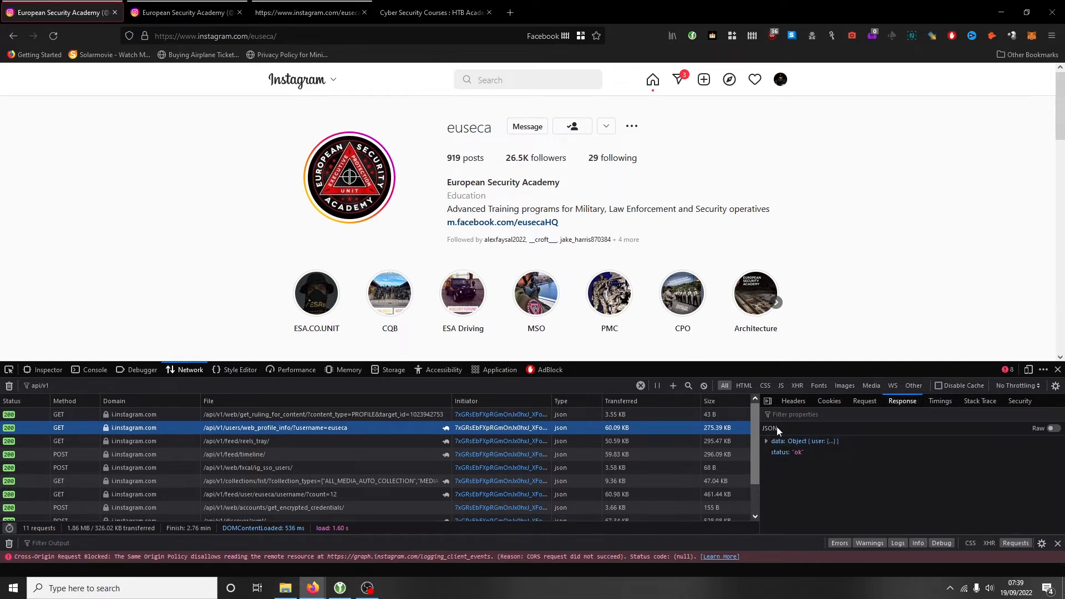
Expand data > user and biography, select follower count 26513, and scroll through business fields.
left_click(767, 441)
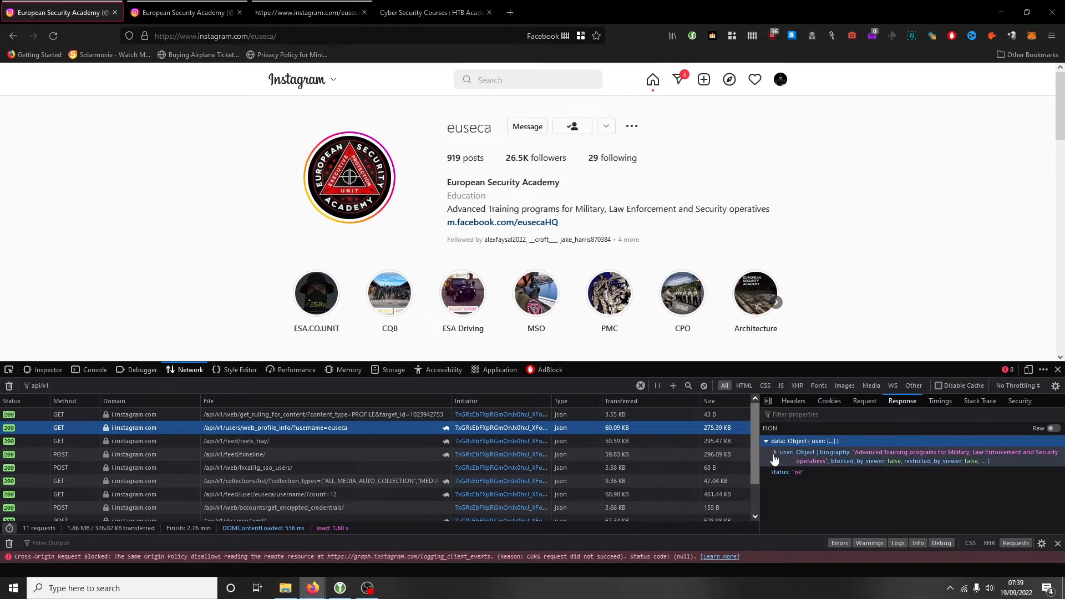
left_click(776, 452)
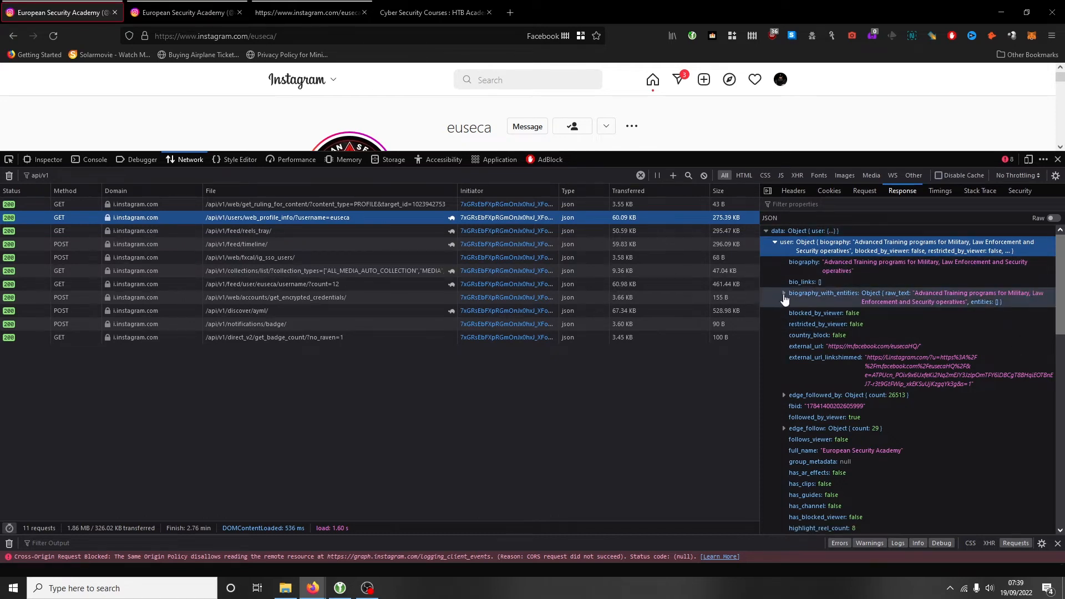
left_click(784, 293)
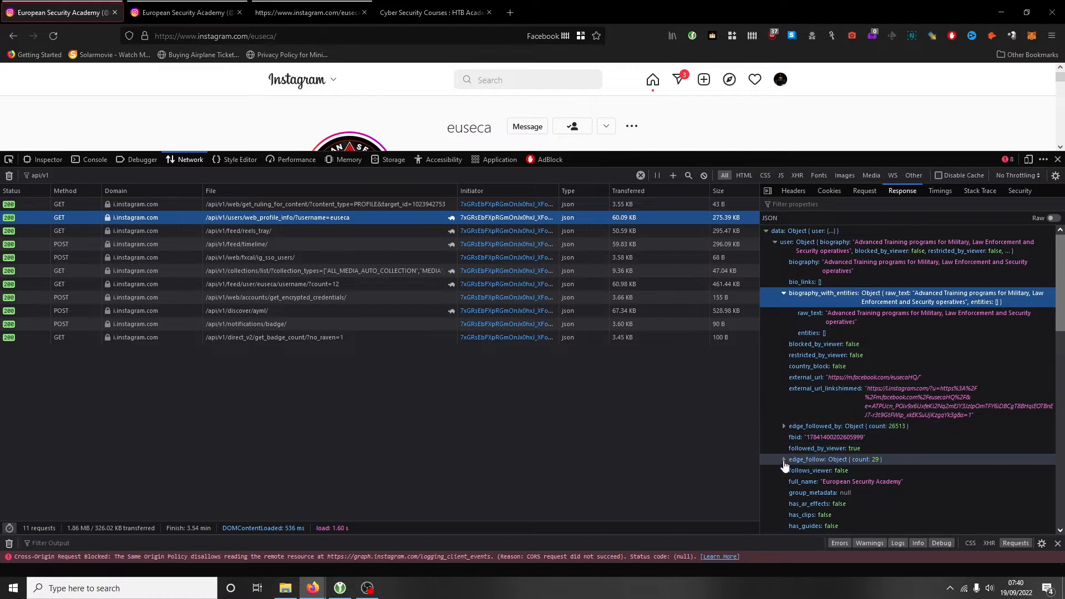
left_click(785, 460)
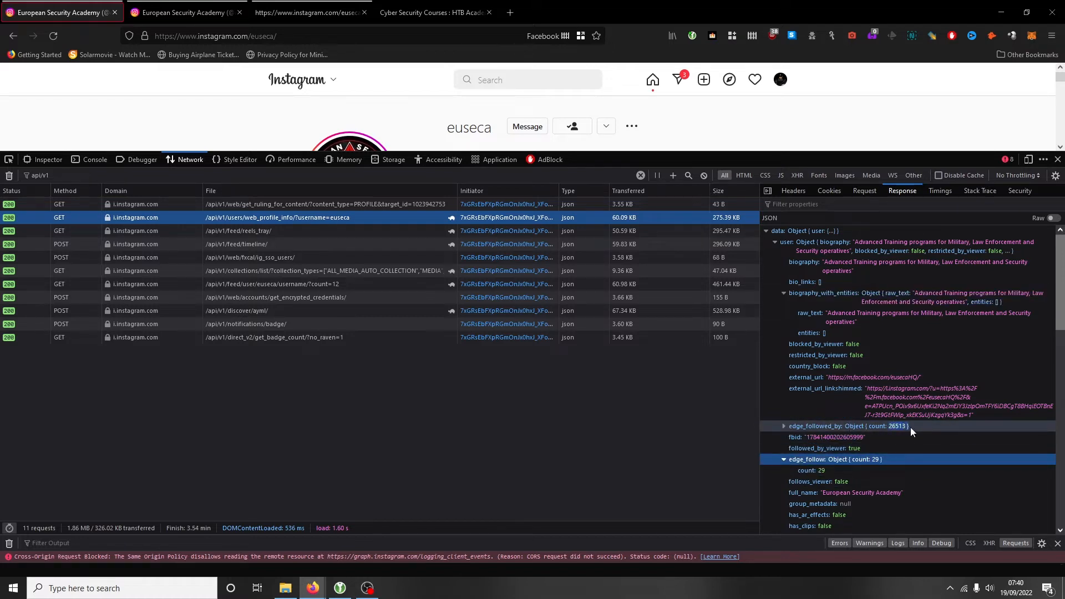
double_click(897, 426)
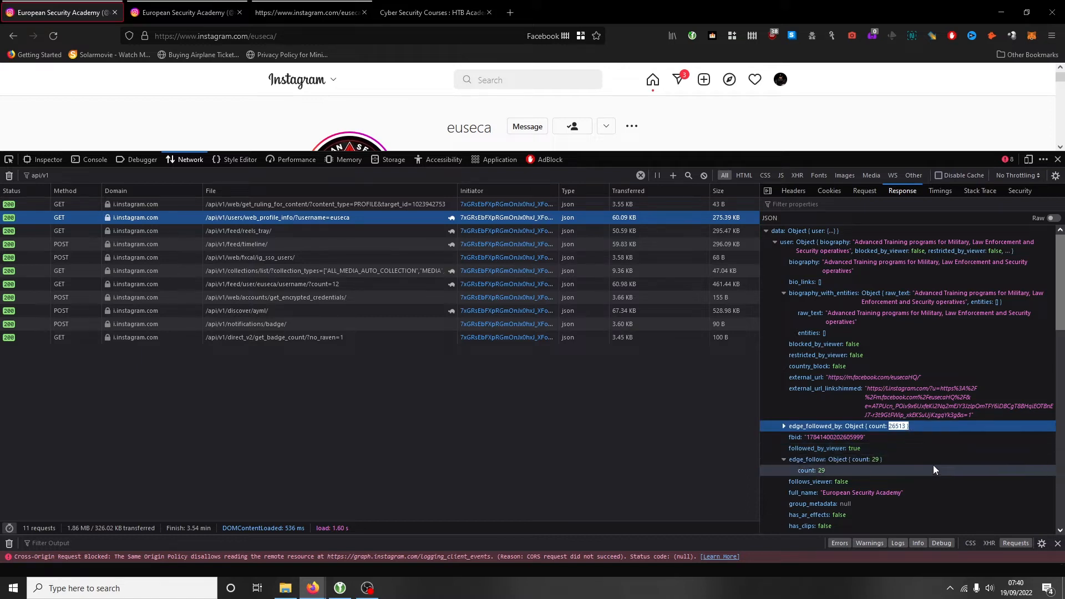
left_click(784, 460)
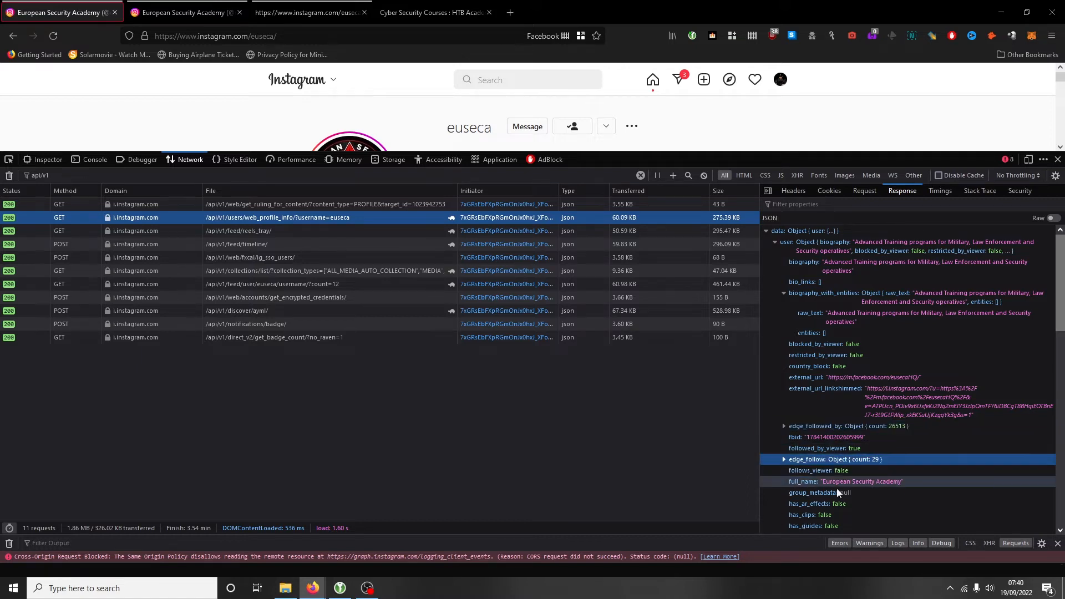
scroll("down", 3)
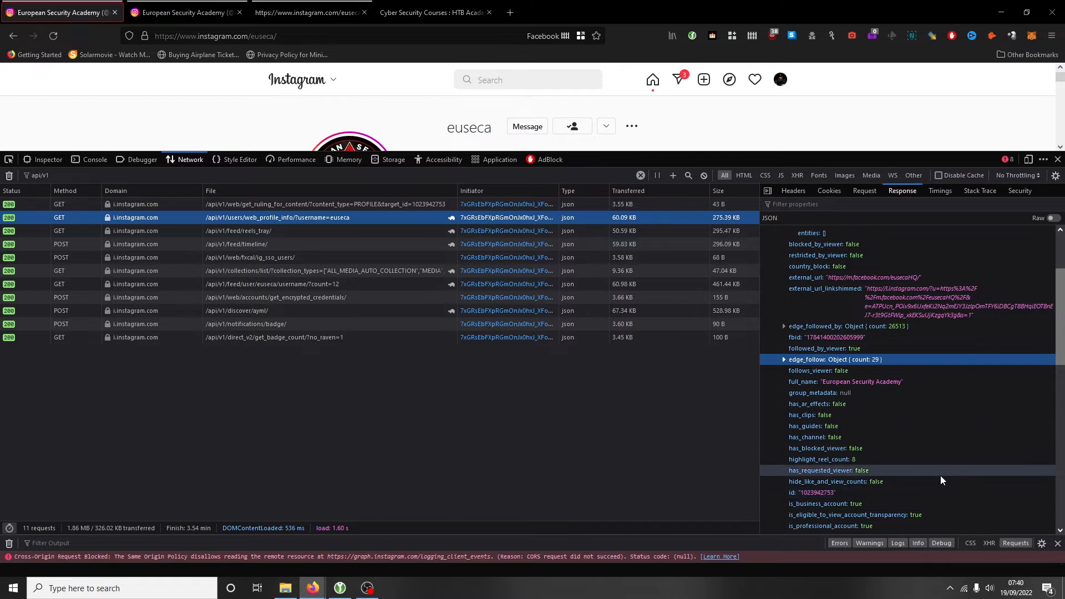
scroll("down", 3)
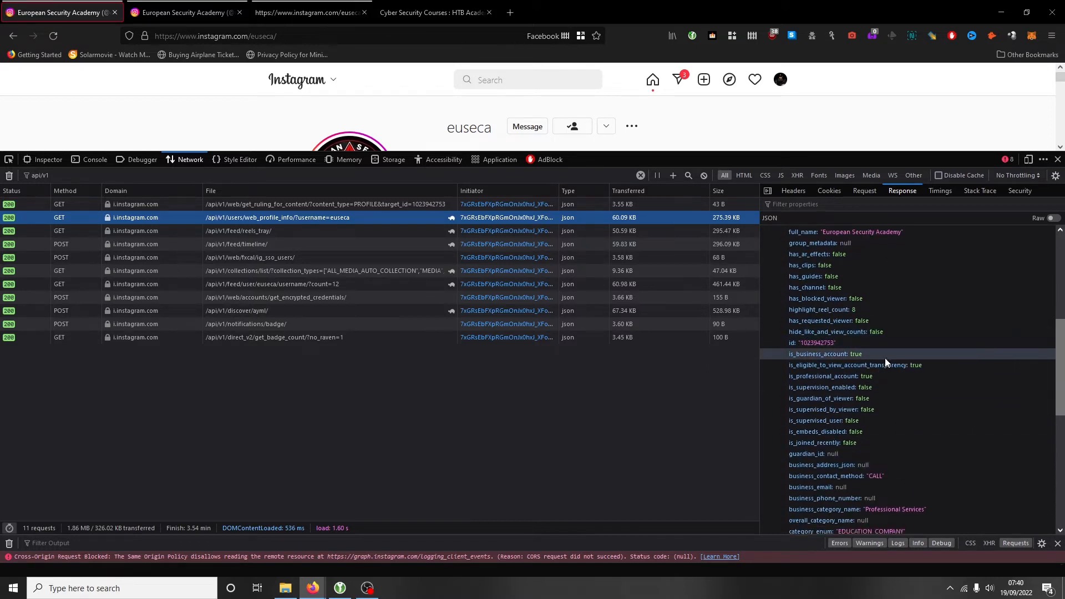
mouse_move(834, 420)
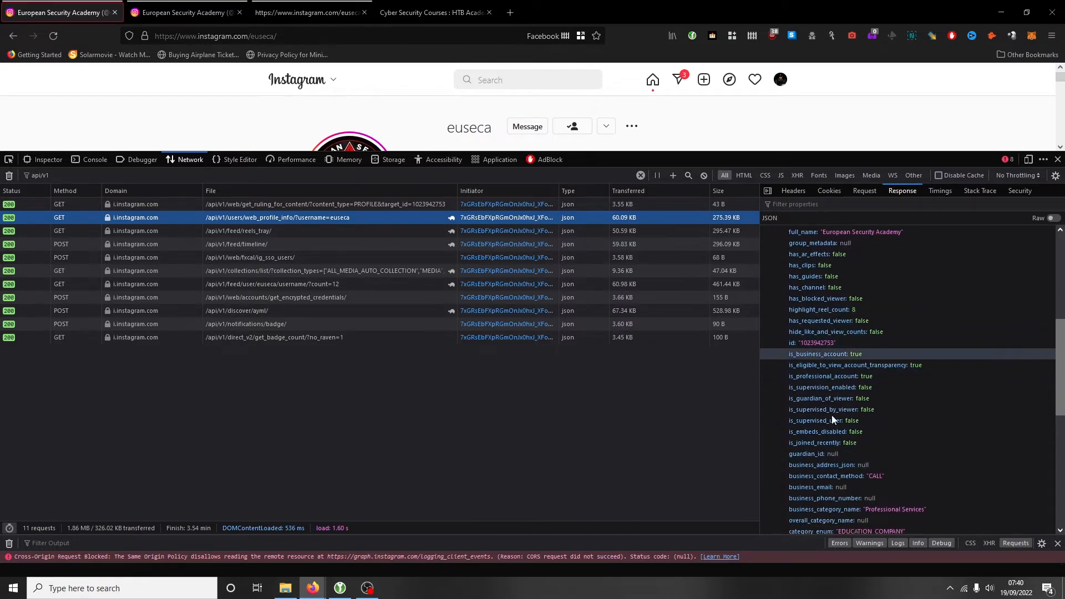
mouse_move(866, 262)
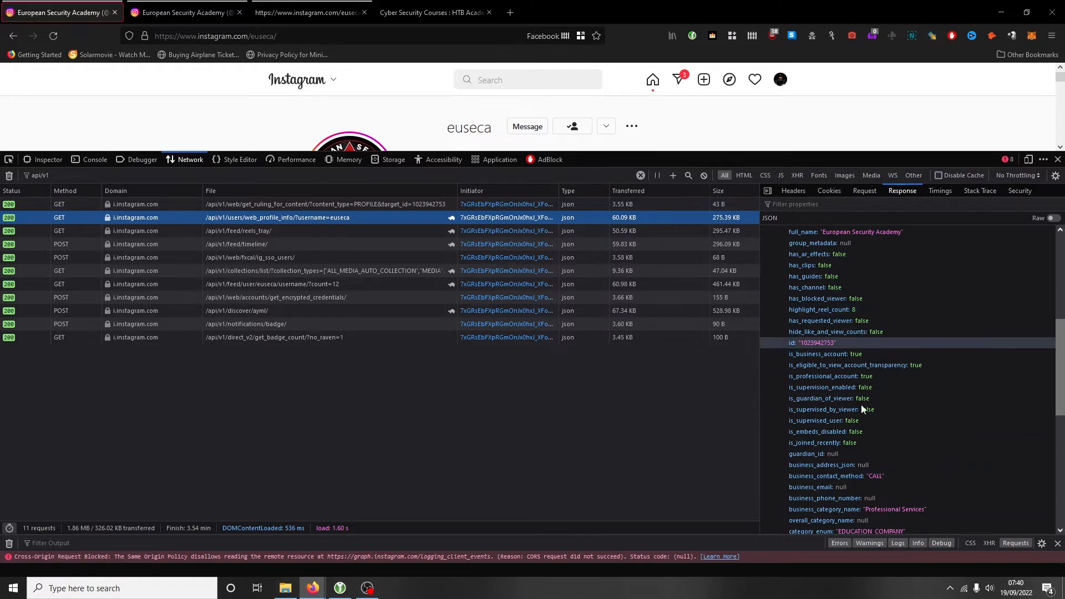
mouse_move(863, 443)
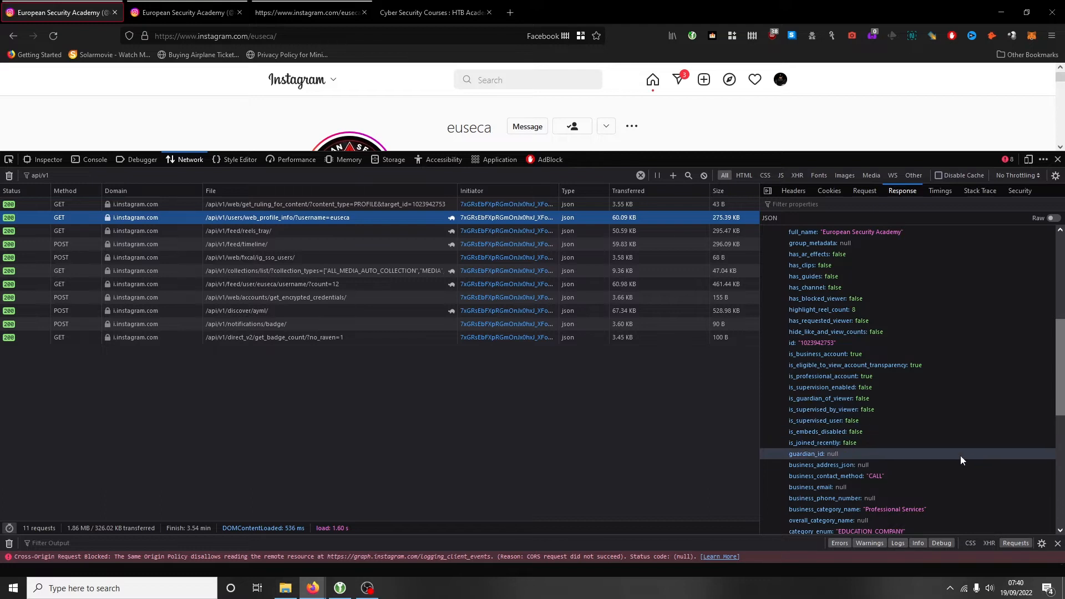
scroll("down", 3)
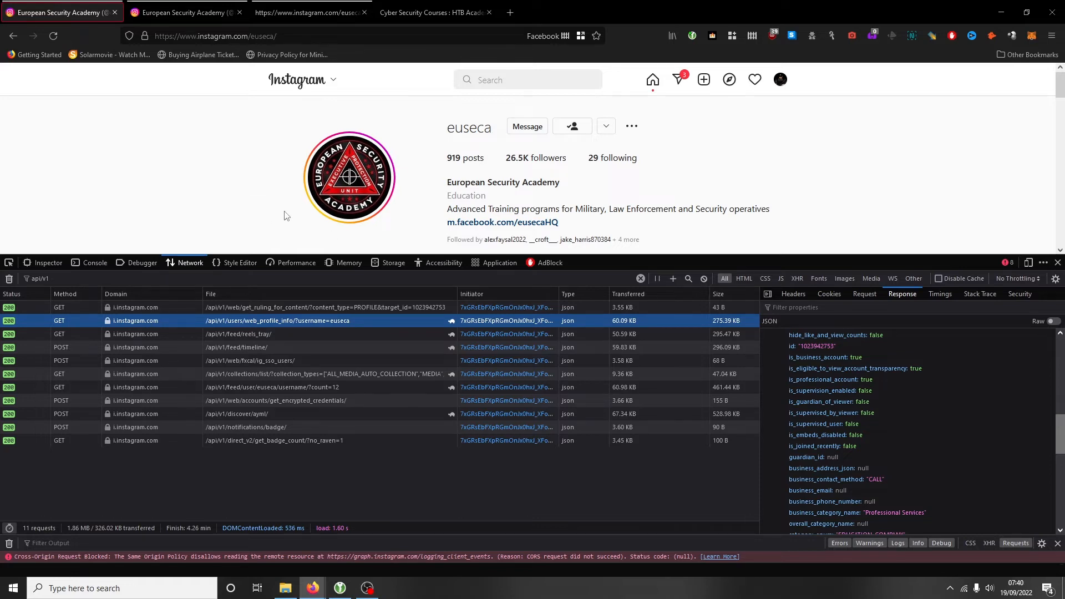
mouse_move(780, 391)
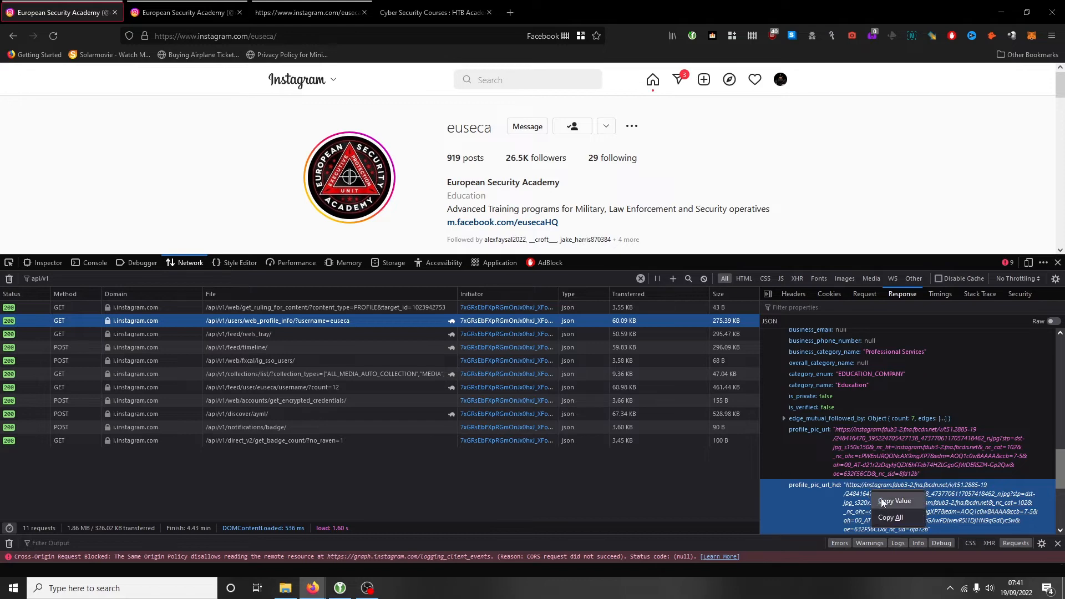
Copy the profile_pic_url_hd value into a new tab, then return to the profile tab.
left_click(896, 501)
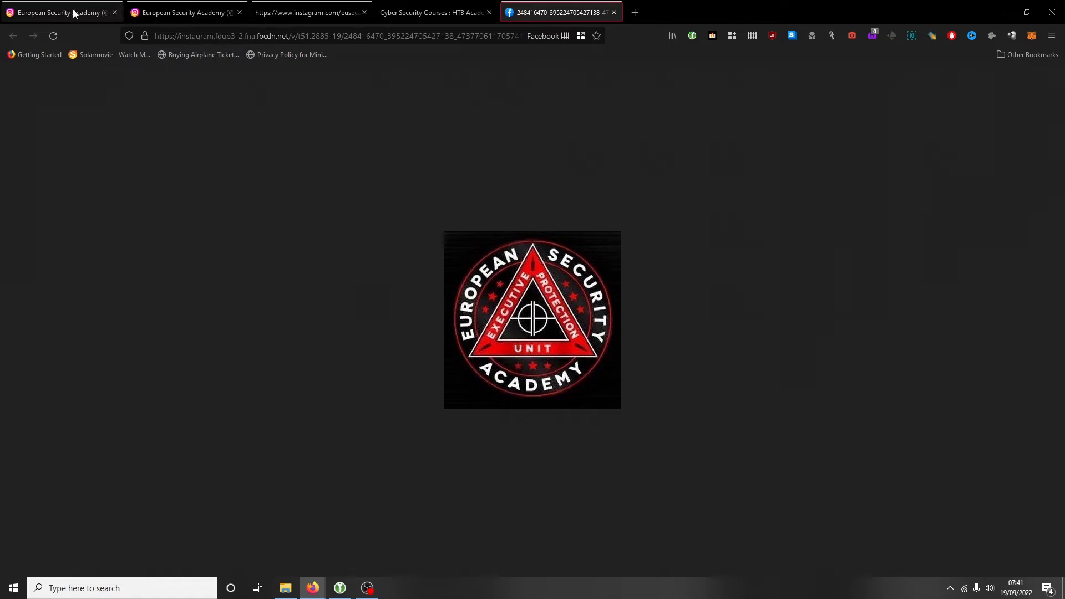
left_click(59, 12)
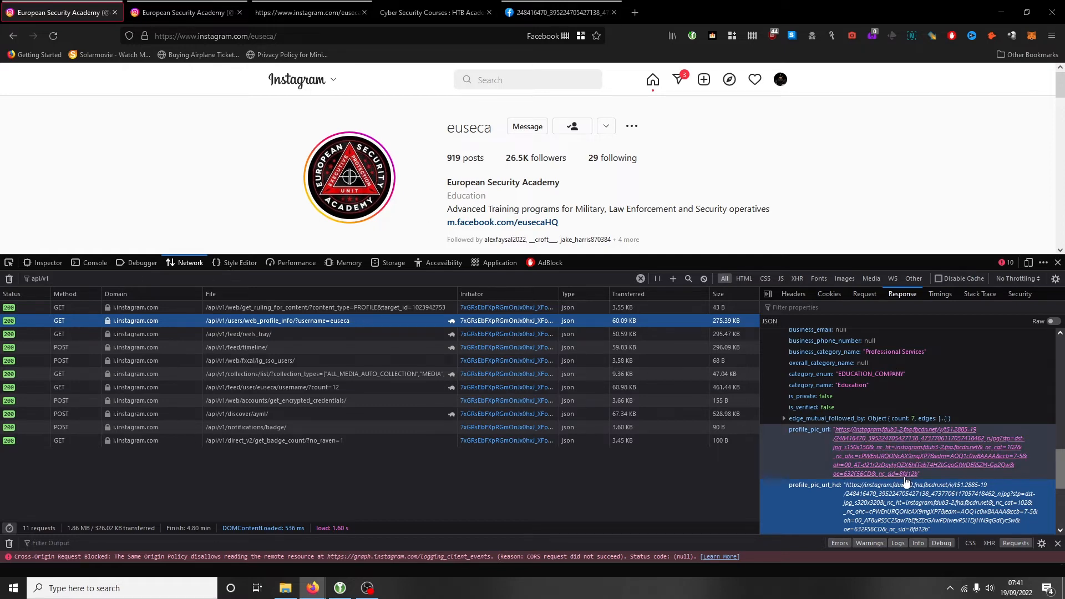
Expand the timeline media object (919 posts) and its edges list.
scroll("down", 3)
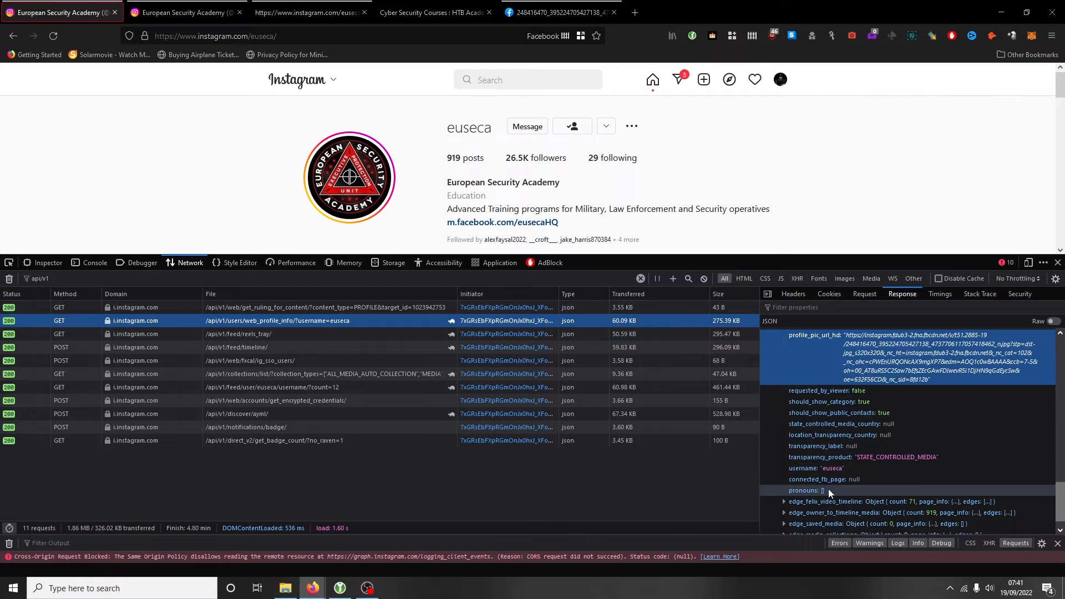
scroll("down", 3)
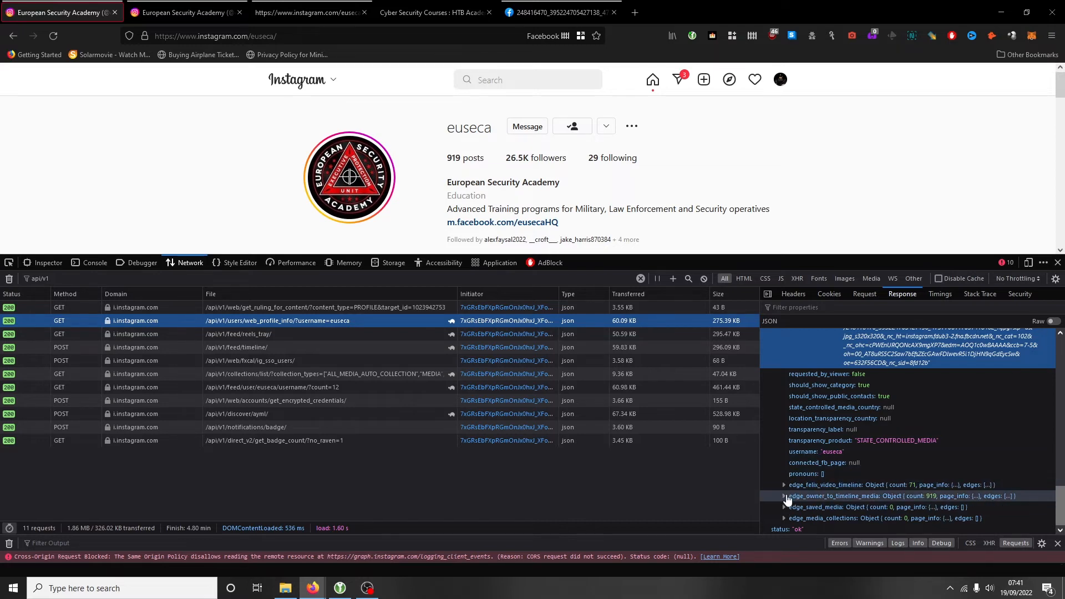
left_click(785, 496)
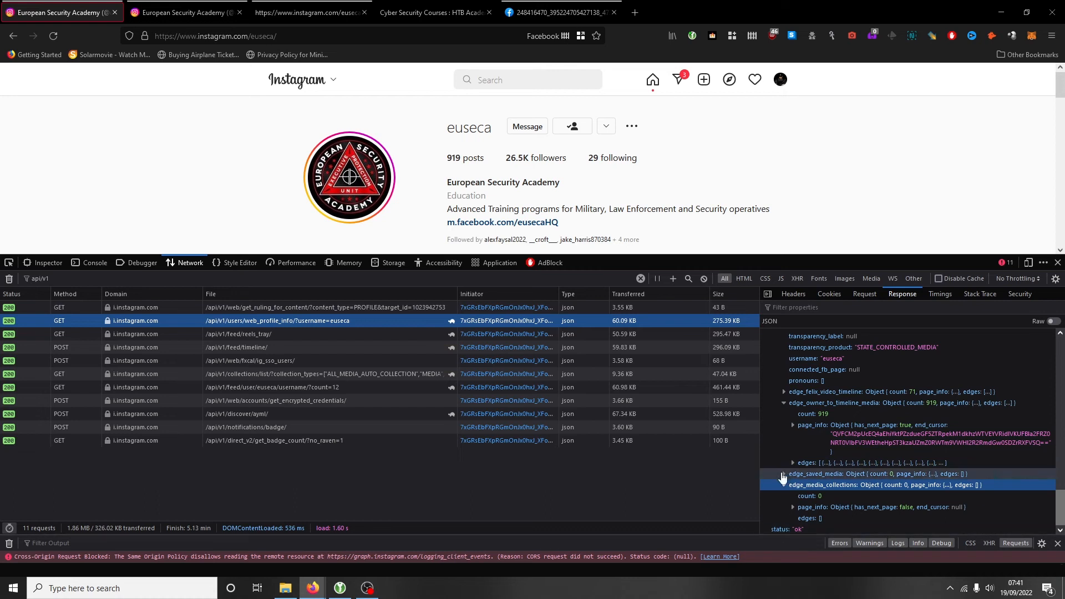
left_click(793, 463)
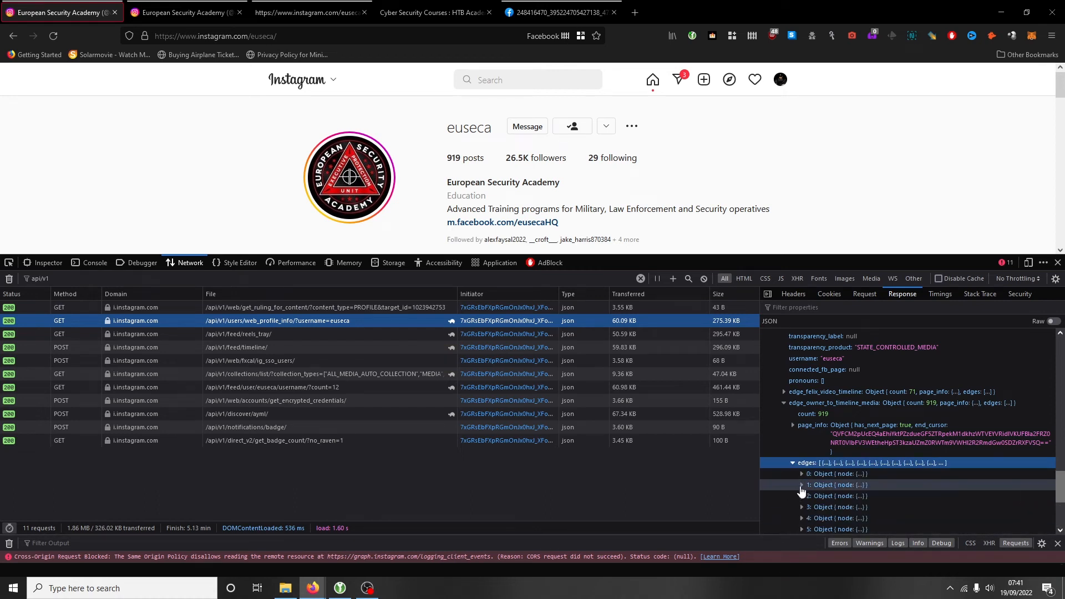
Expand edges item 1 and its GraphSidecar node details.
scroll("down", 3)
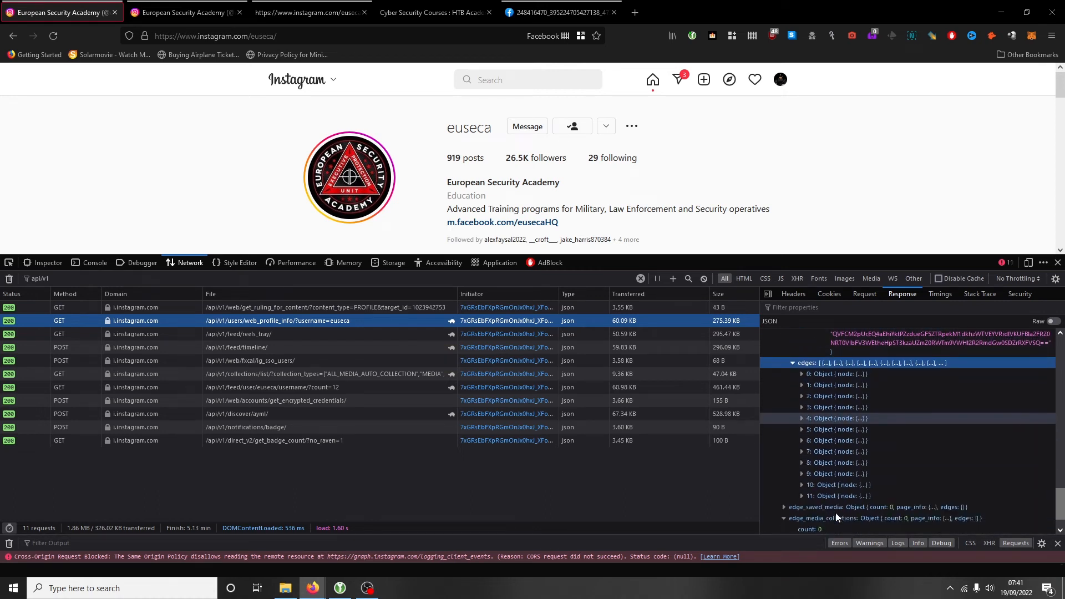
scroll("down", 3)
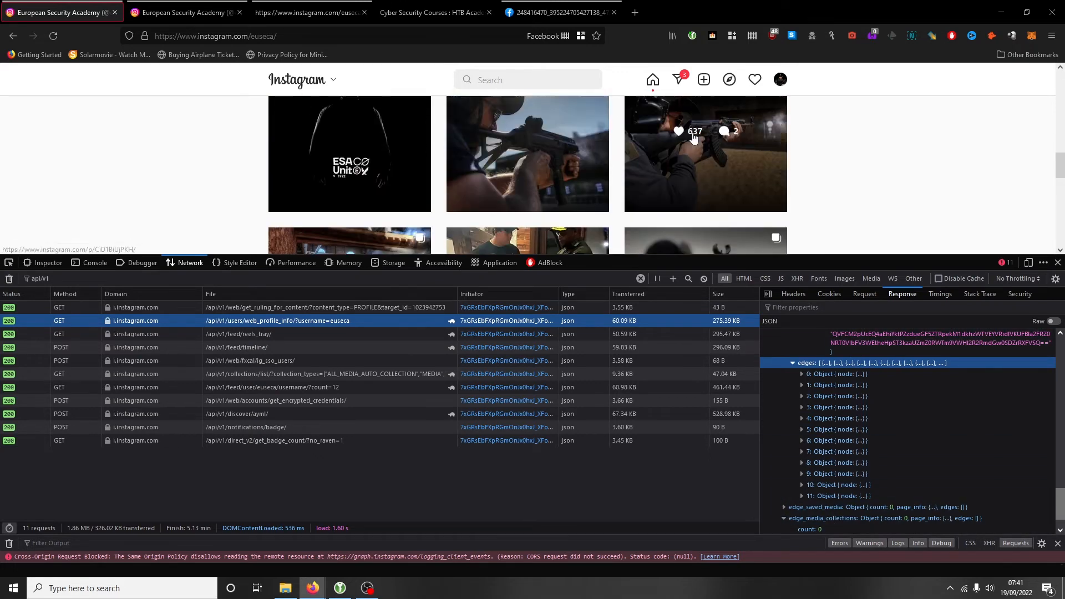
scroll("down", 3)
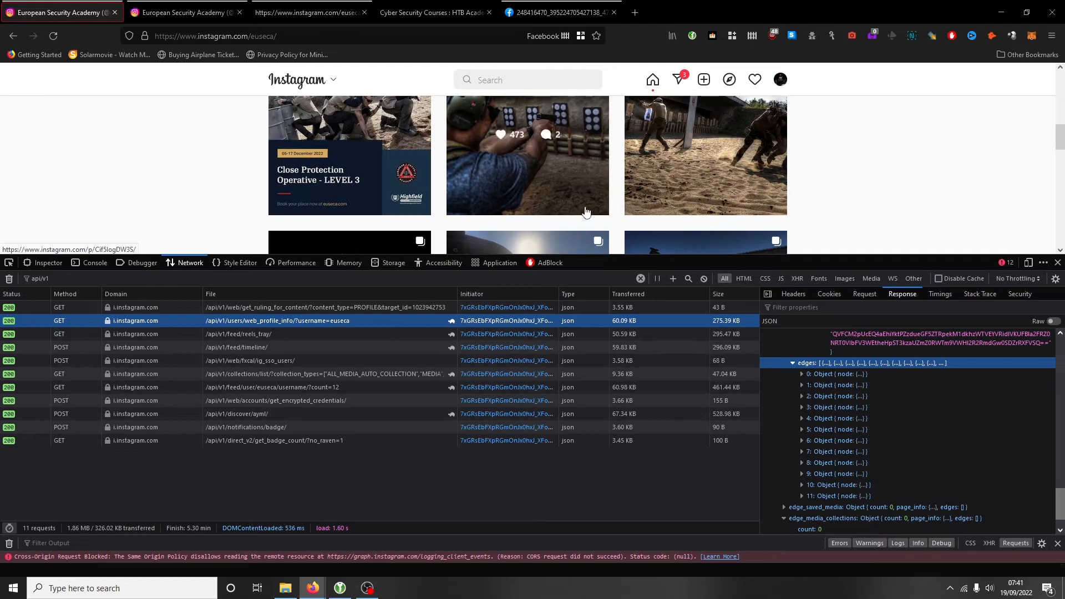
left_click(802, 385)
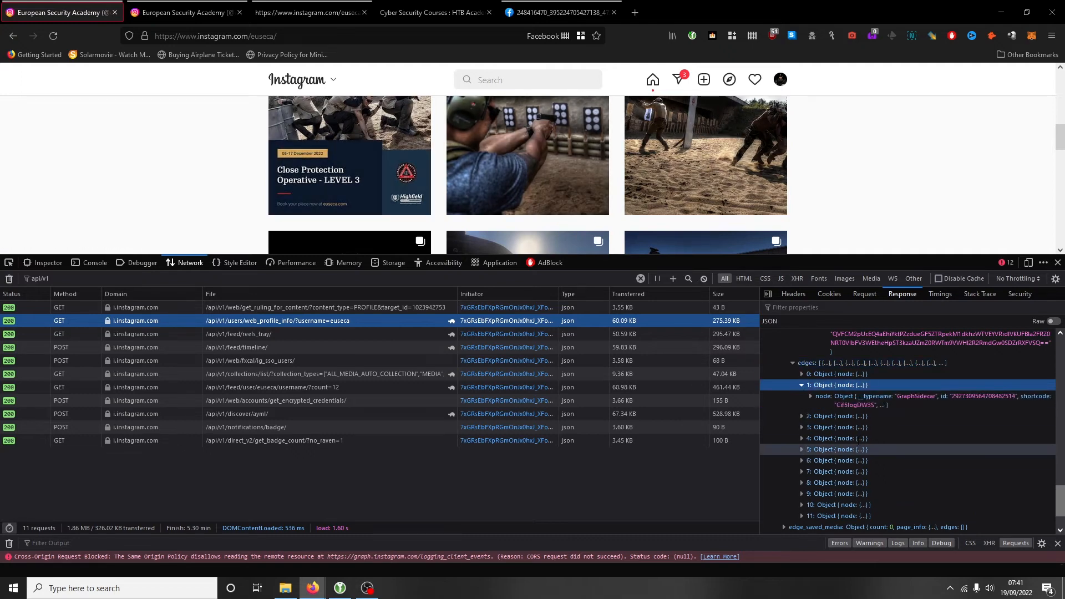
left_click(810, 396)
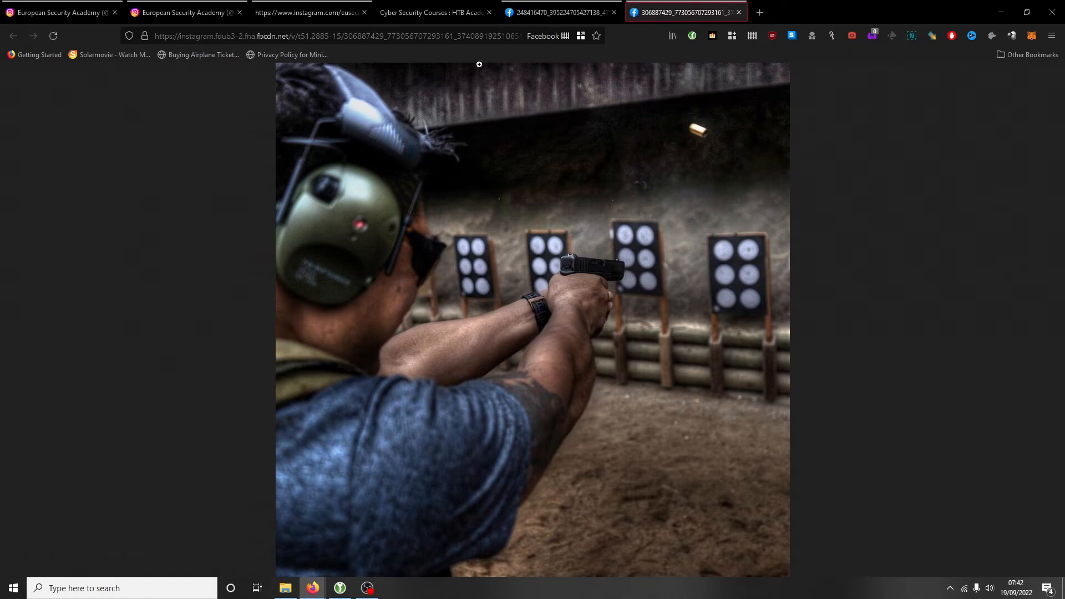
Bring up the context menu on the full-size shooting-range post image and pick an entry.
right_click(484, 225)
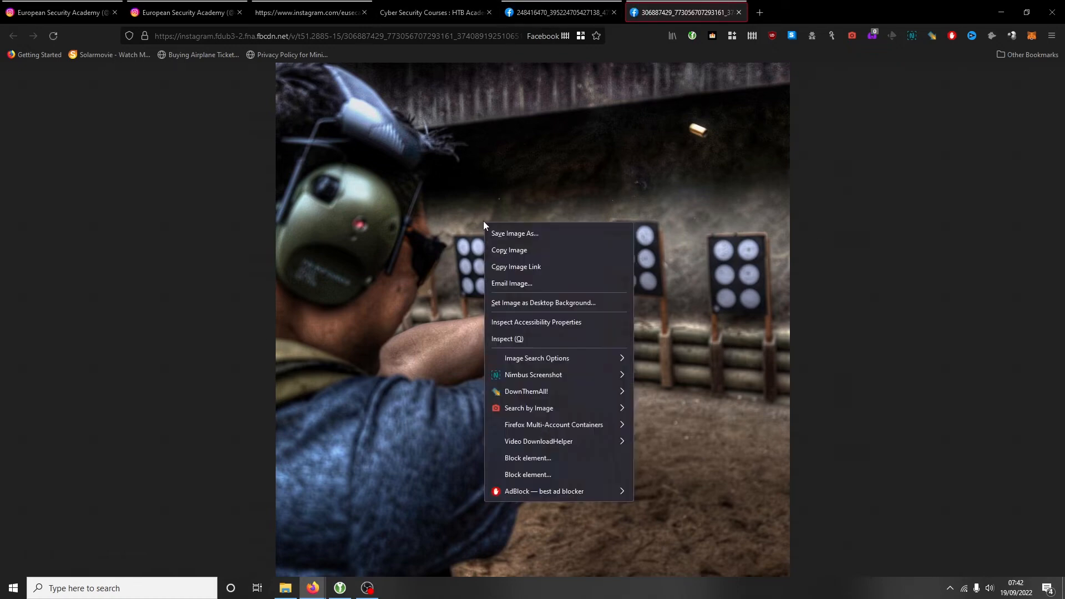
left_click(823, 240)
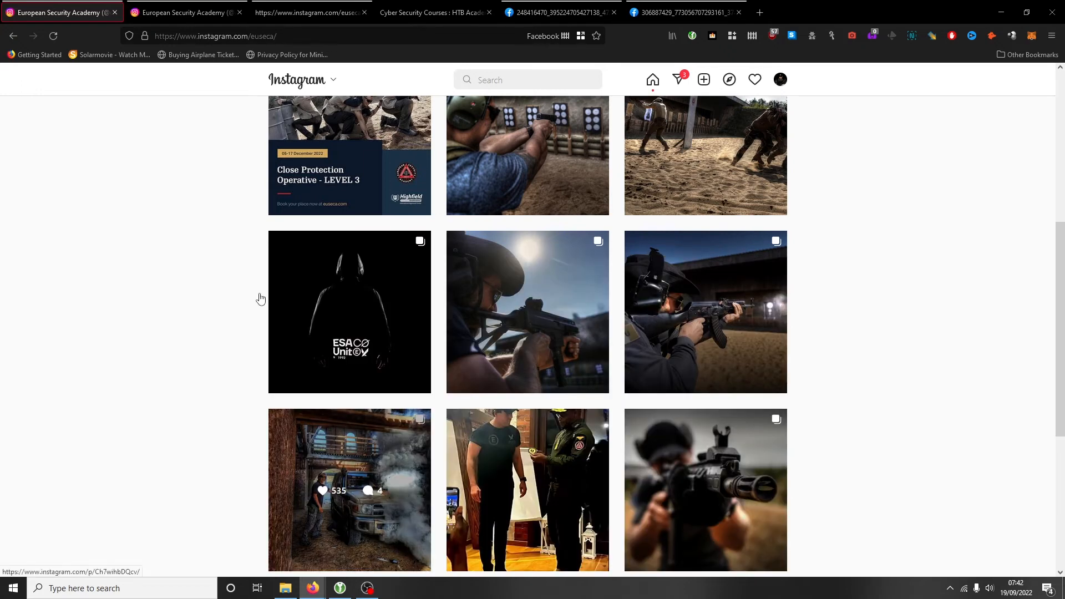
Review HTB Academy's Bug Bounty Hunter path, view the euseca page source, then return to HTB.
left_click(434, 12)
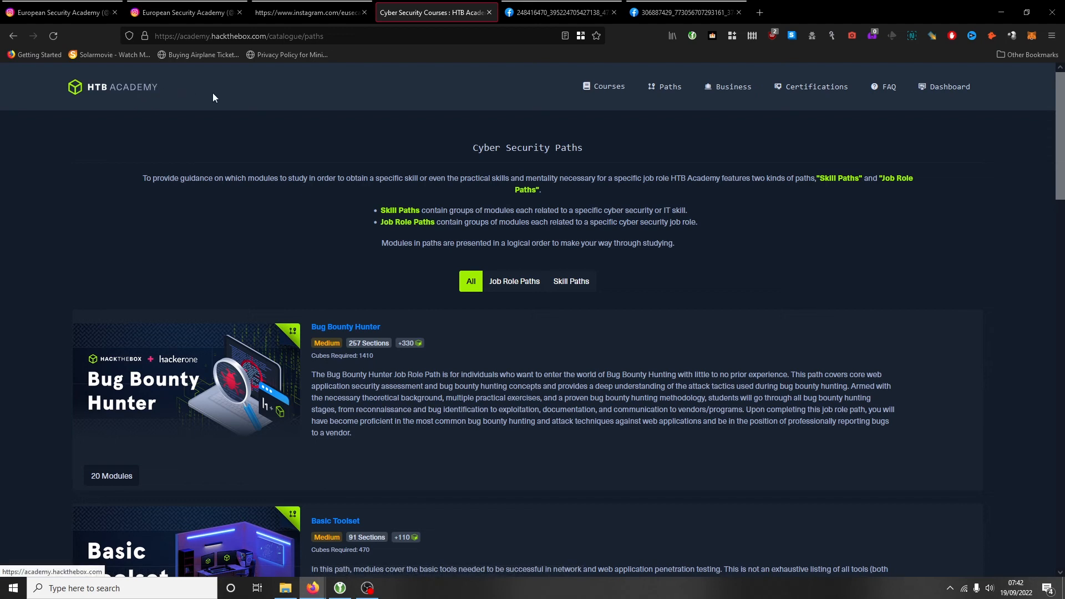
mouse_move(71, 212)
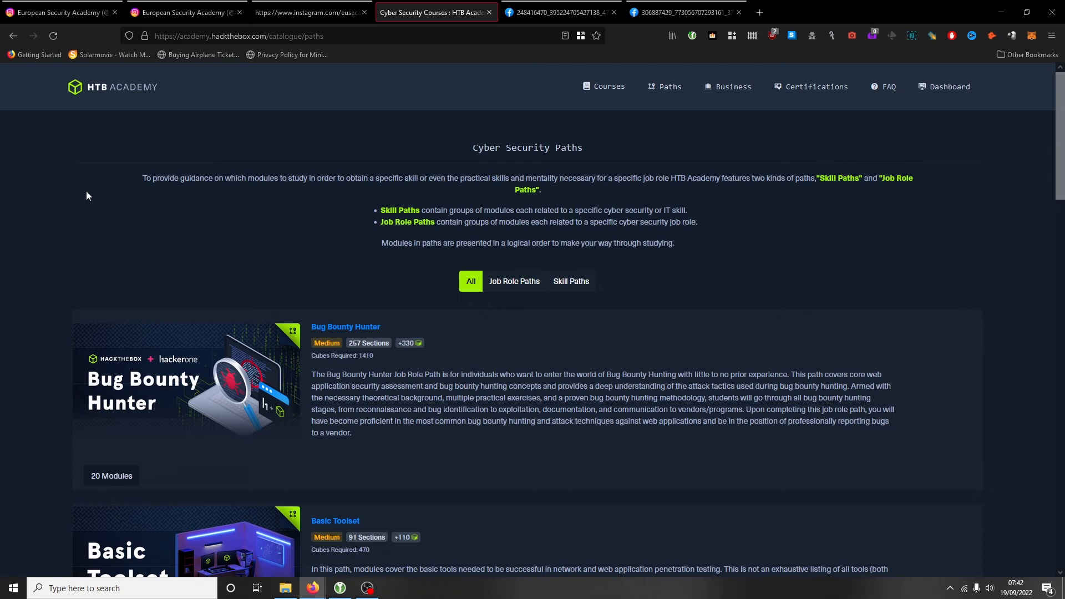
mouse_move(336, 343)
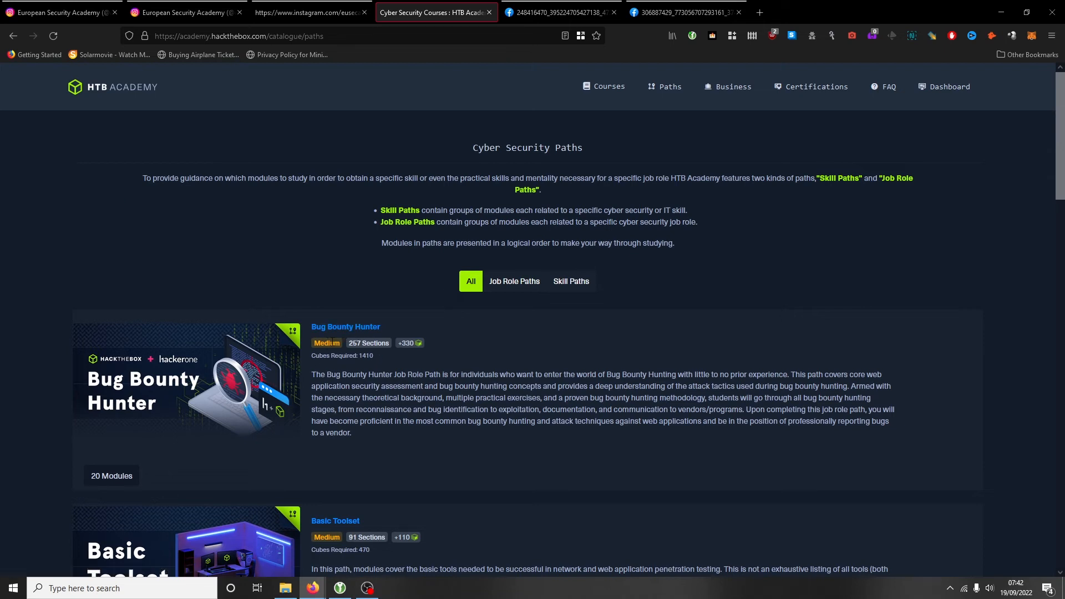
mouse_move(477, 341)
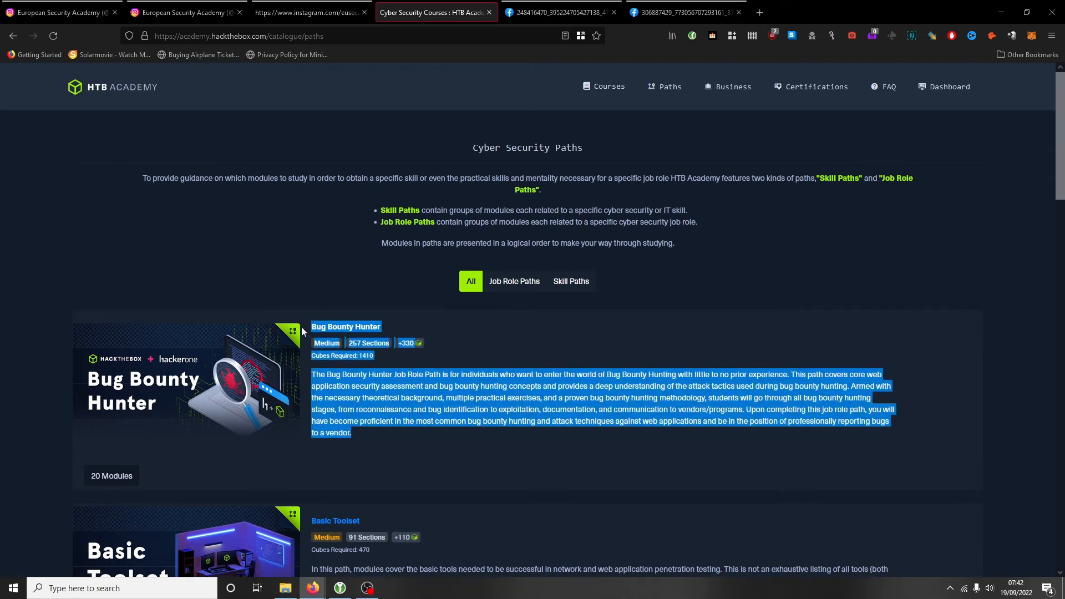
left_click(520, 462)
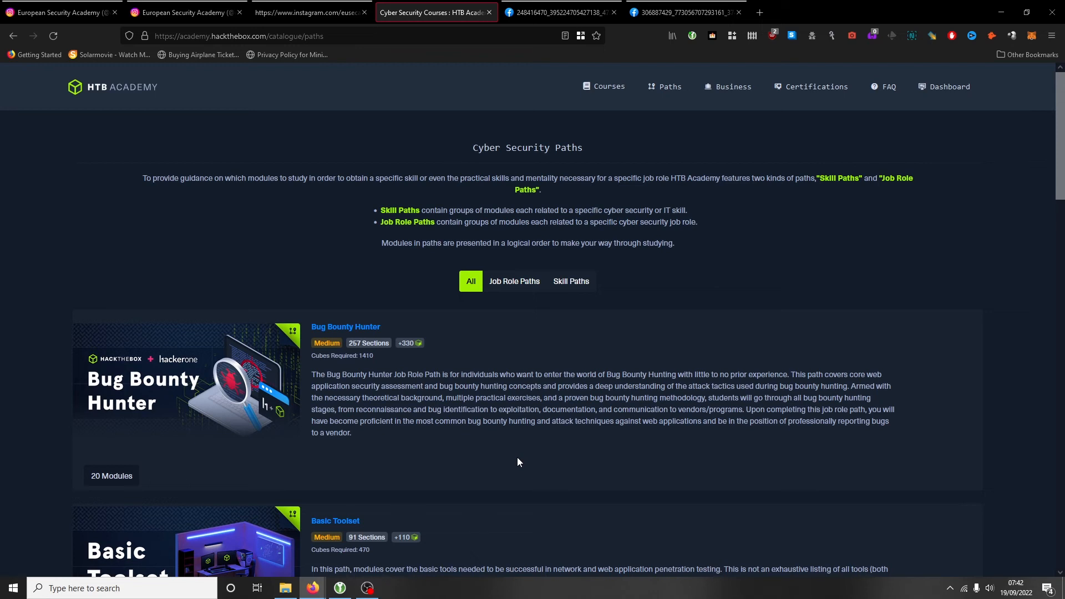
mouse_move(315, 319)
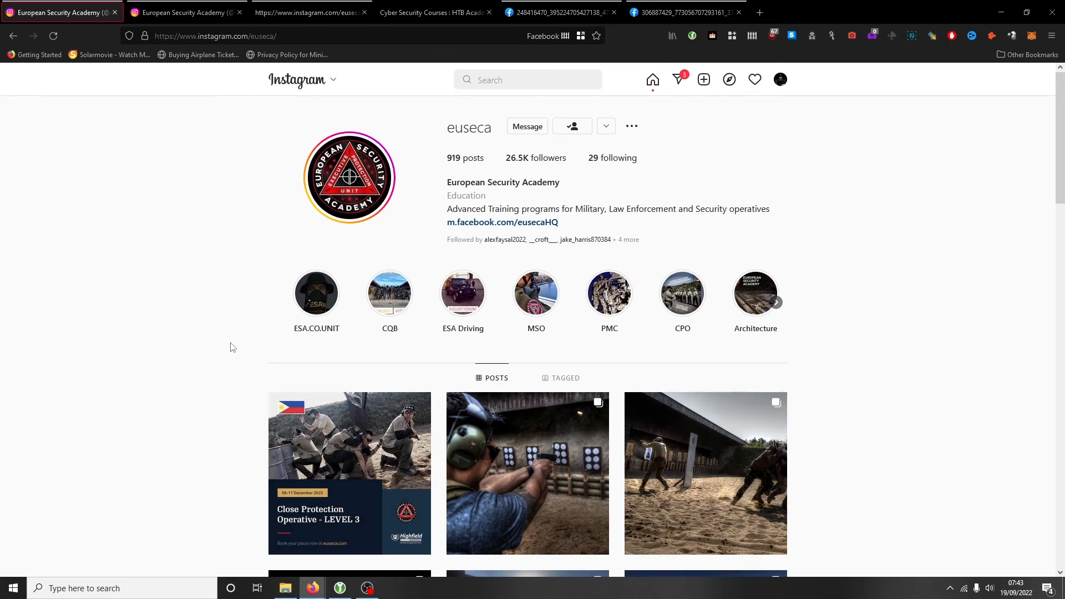
mouse_move(222, 348)
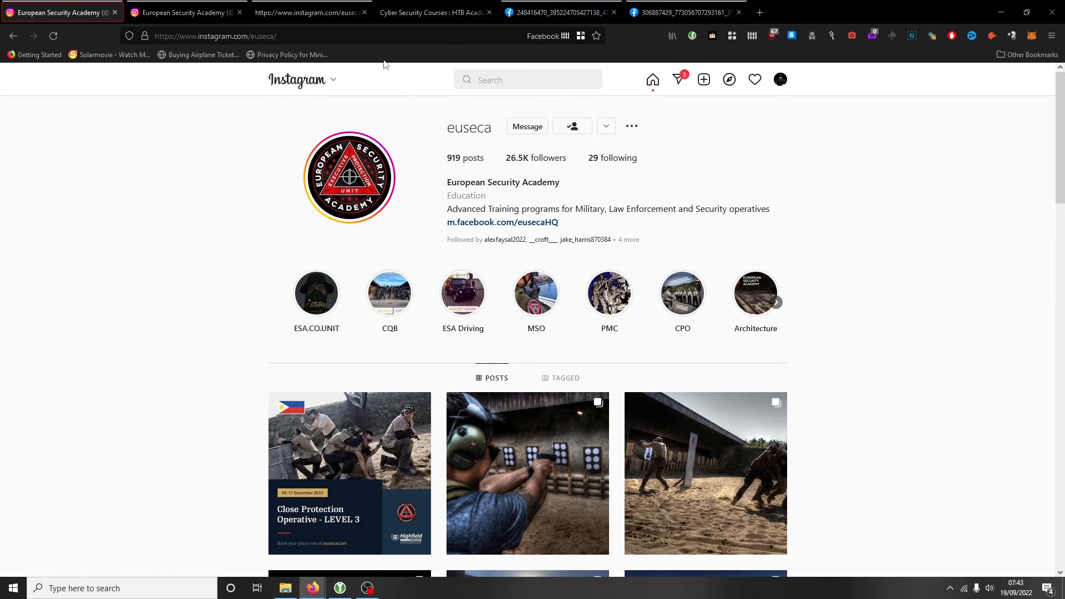
left_click(178, 12)
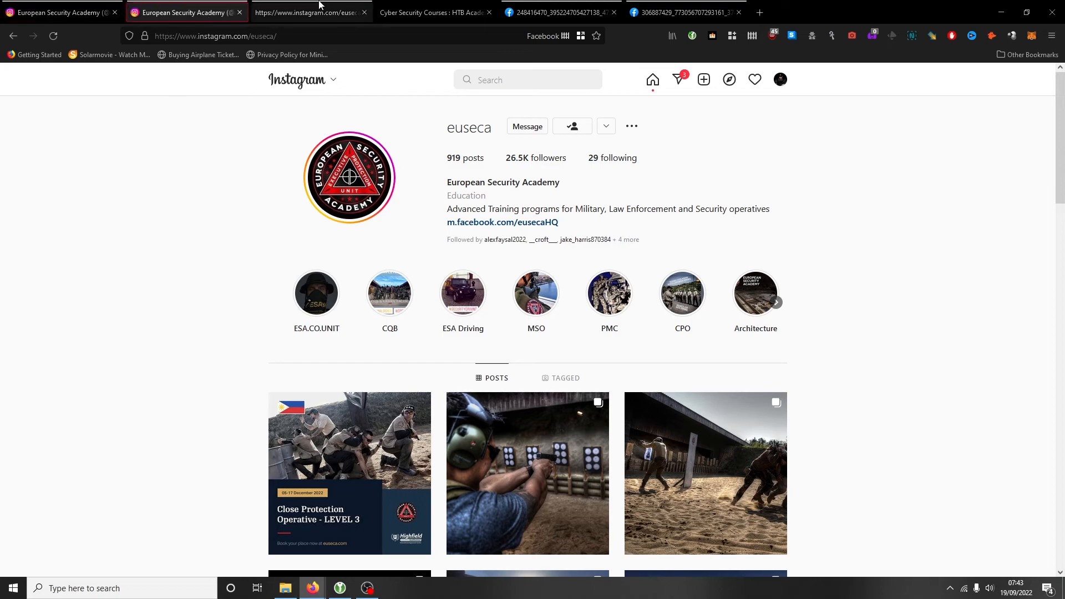
key("Ctrl+u")
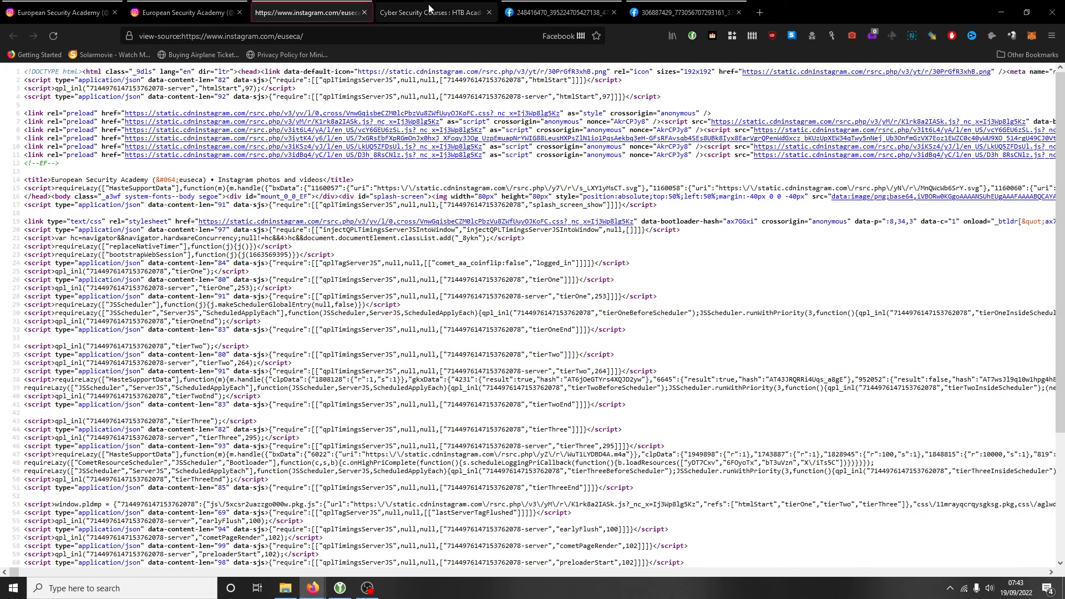
left_click(435, 13)
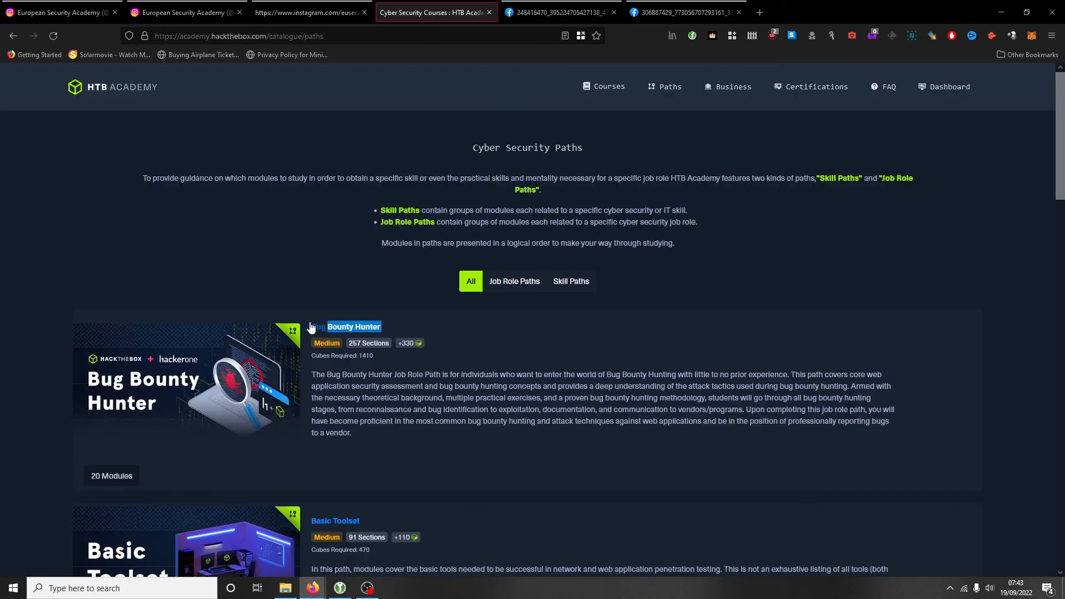
mouse_move(285, 253)
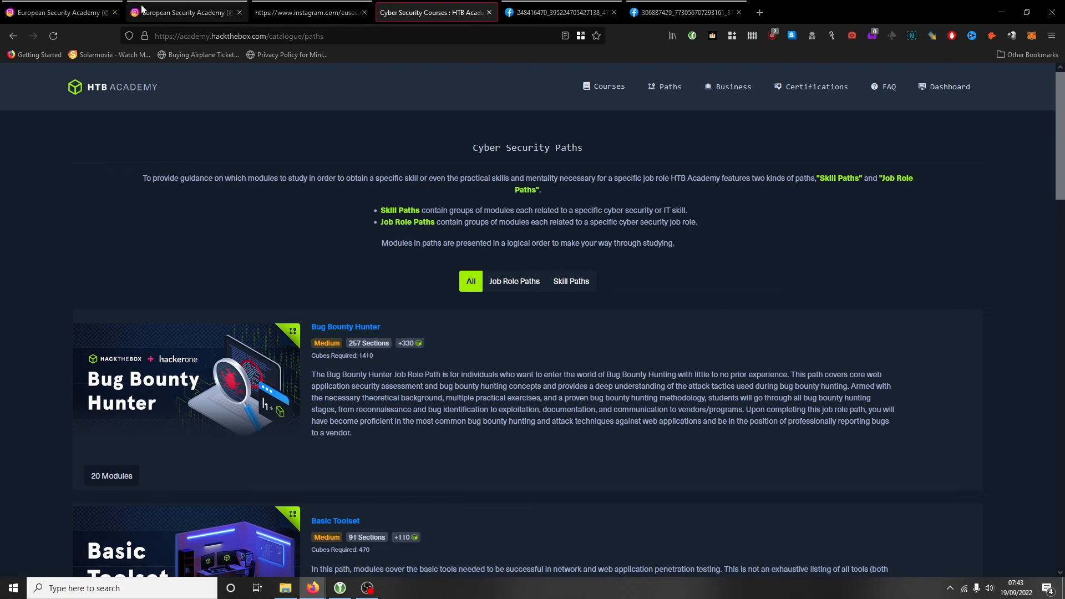
mouse_move(161, 11)
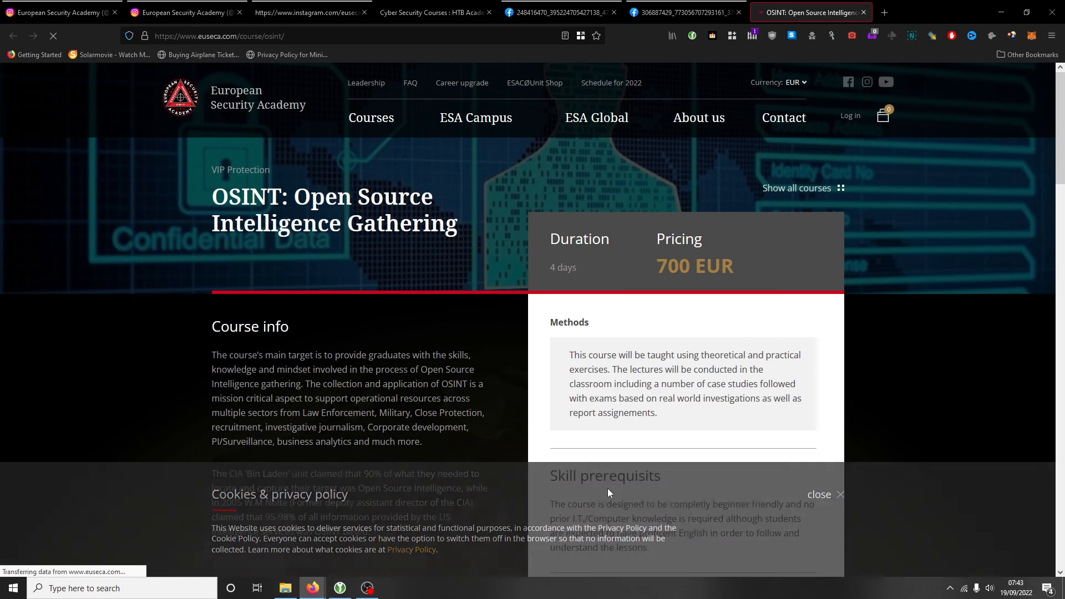
Close the Cookies & privacy policy banner and scroll through the OSINT course details.
left_click(820, 494)
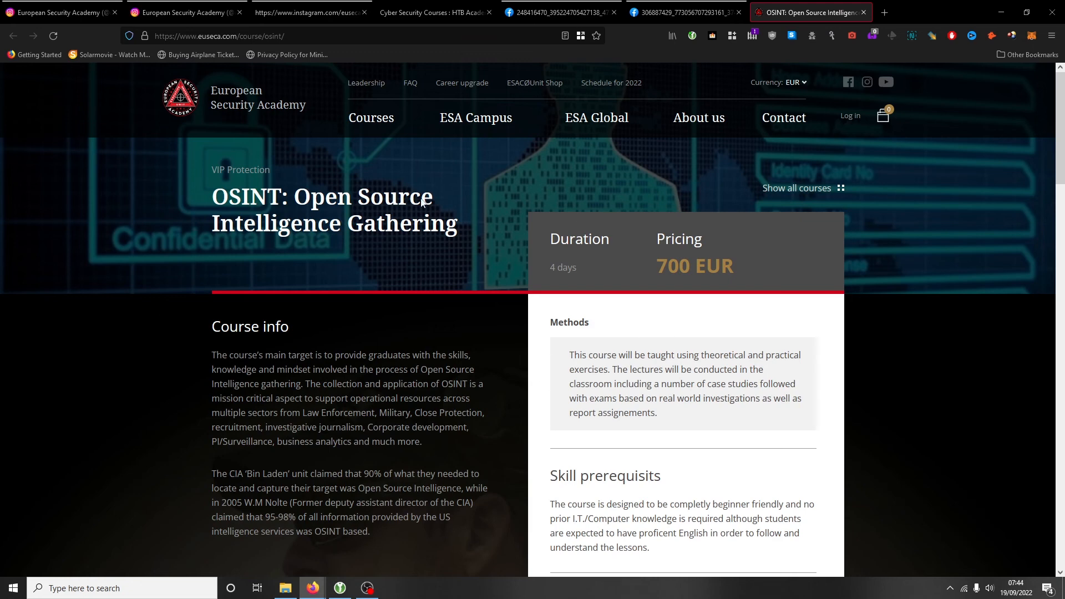
double_click(563, 268)
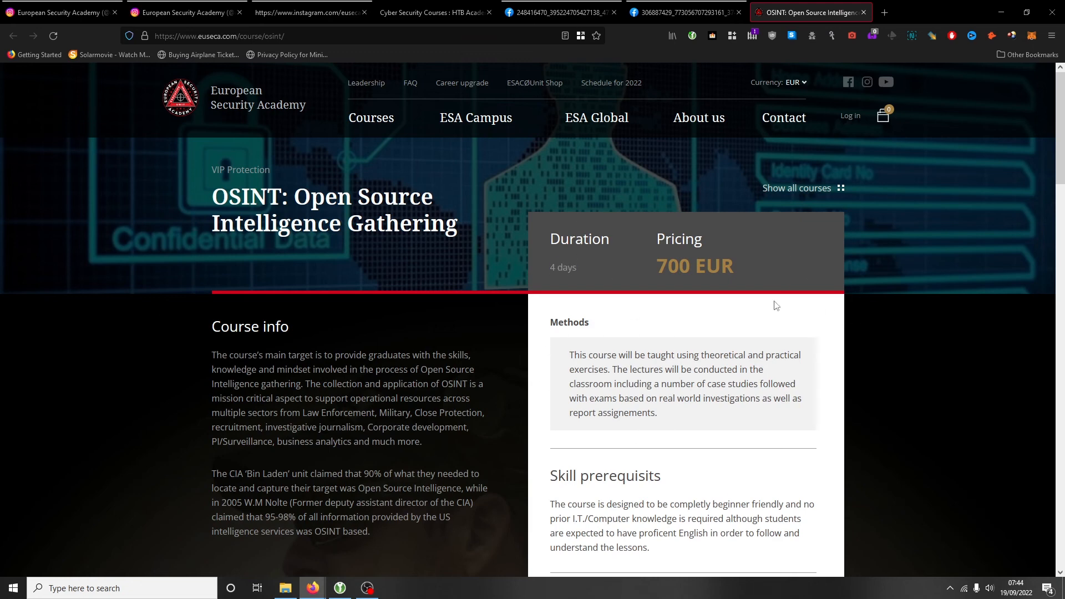
scroll("down", 3)
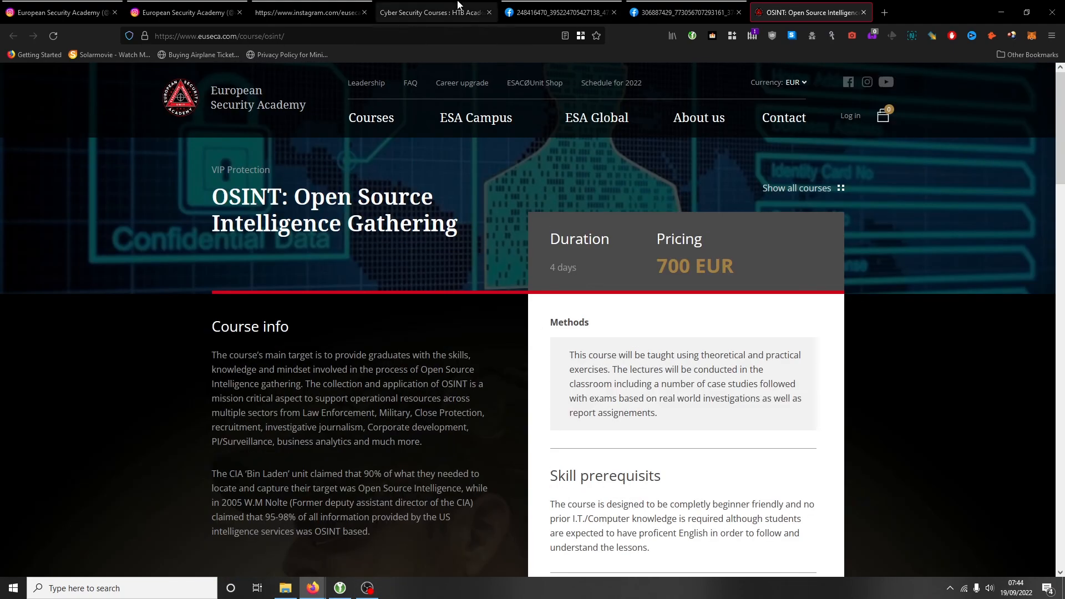
mouse_move(818, 28)
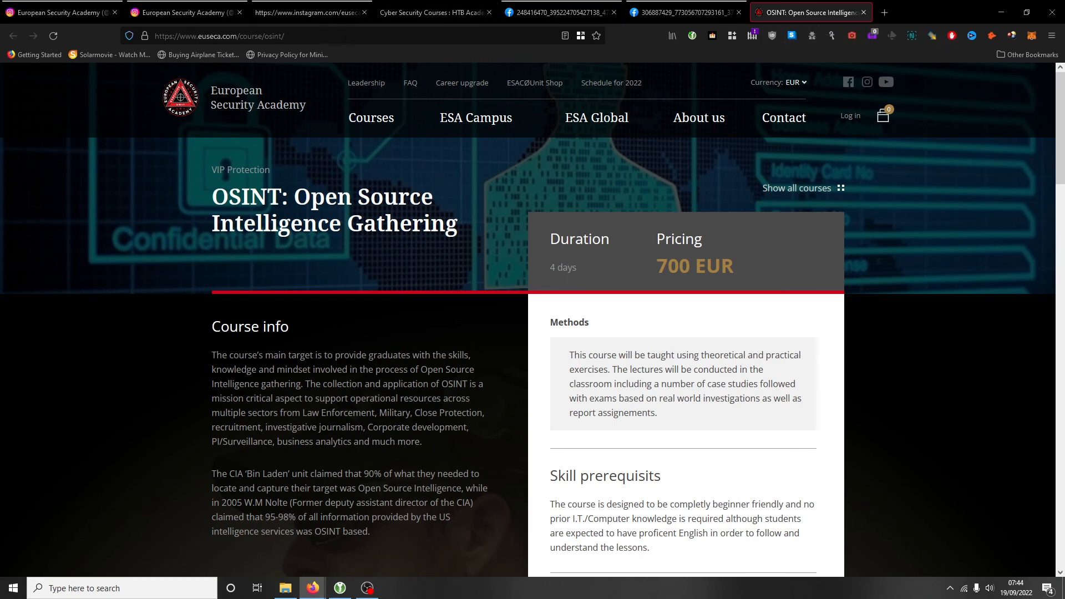
type("judyrecords.com/")
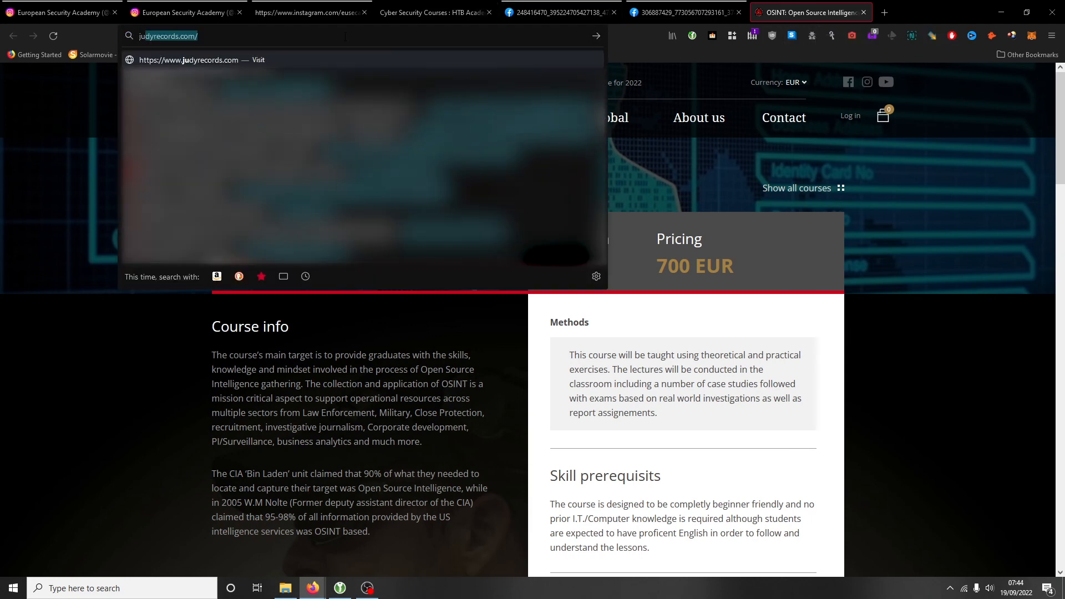
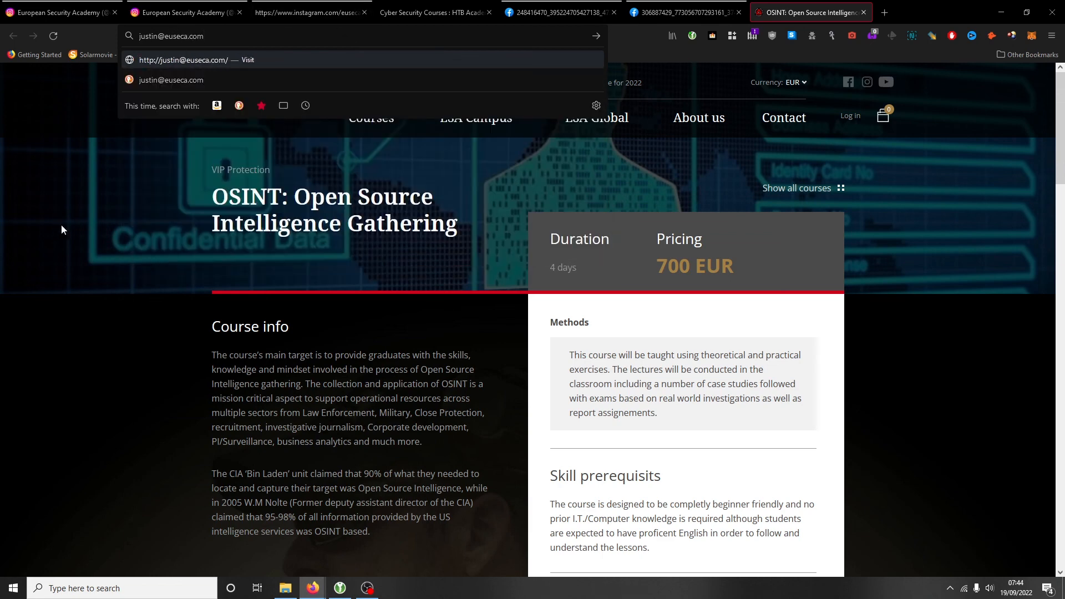
mouse_move(273, 7)
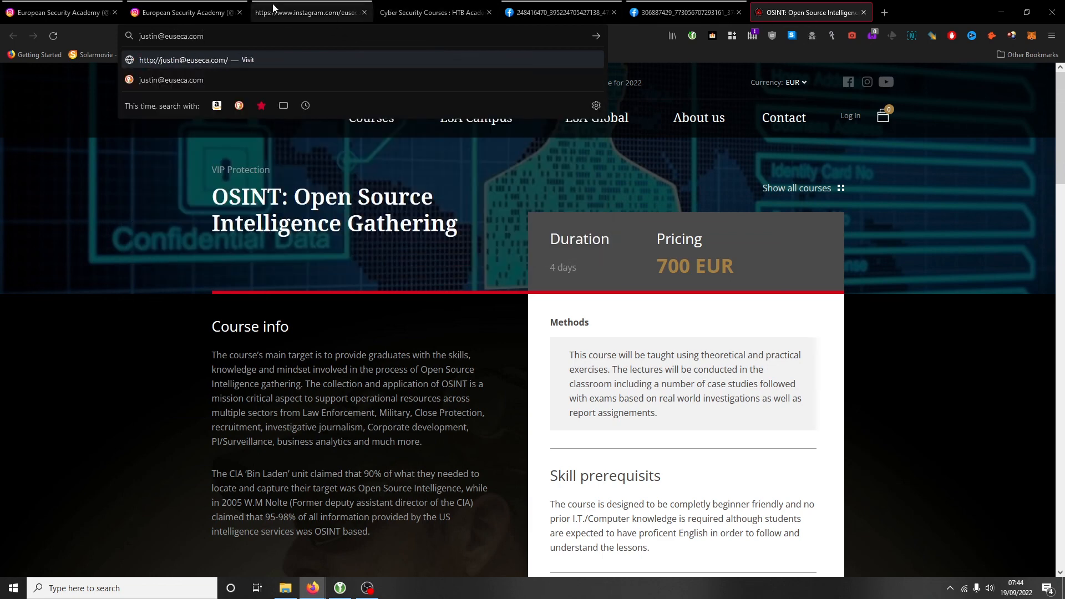
left_click(183, 12)
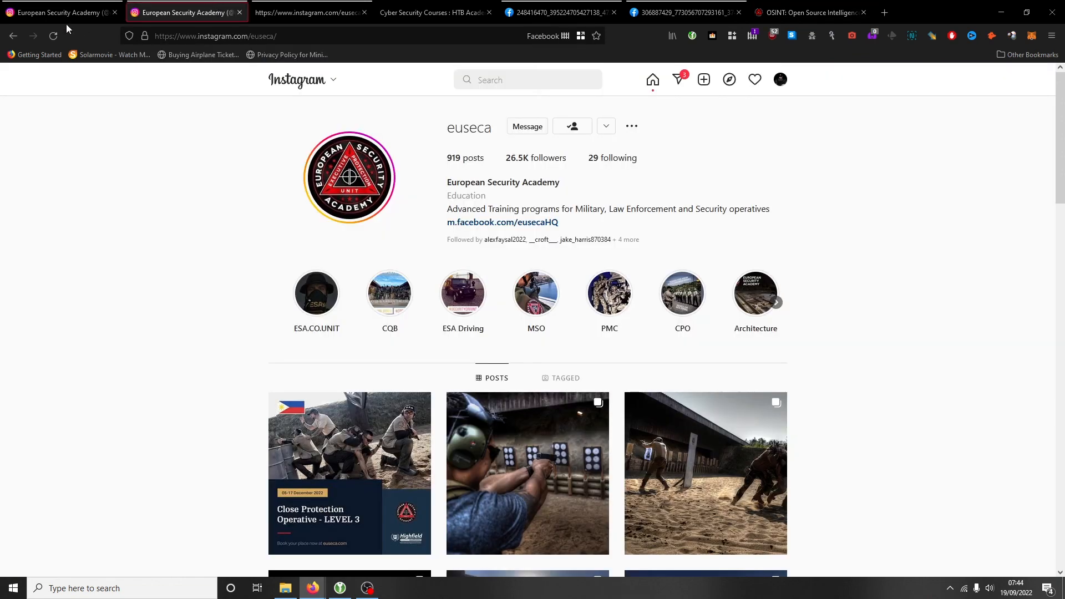
left_click(49, 12)
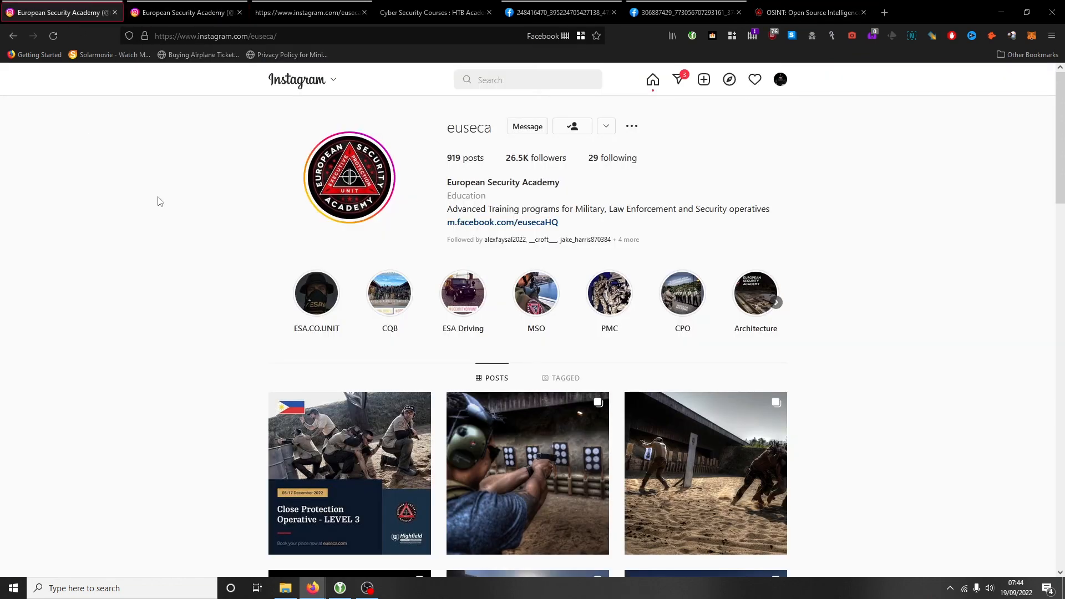